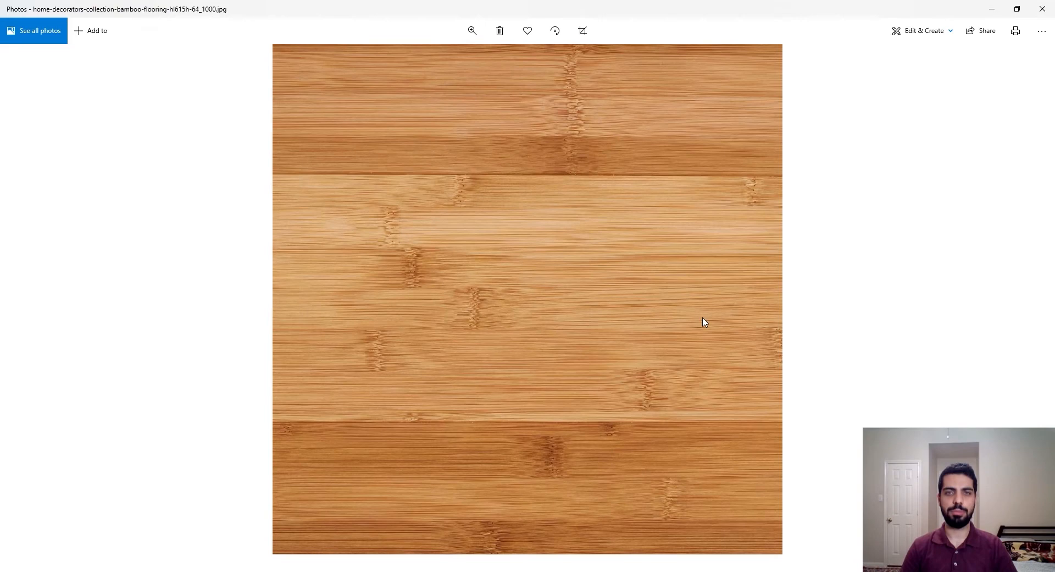
mouse_move(716, 411)
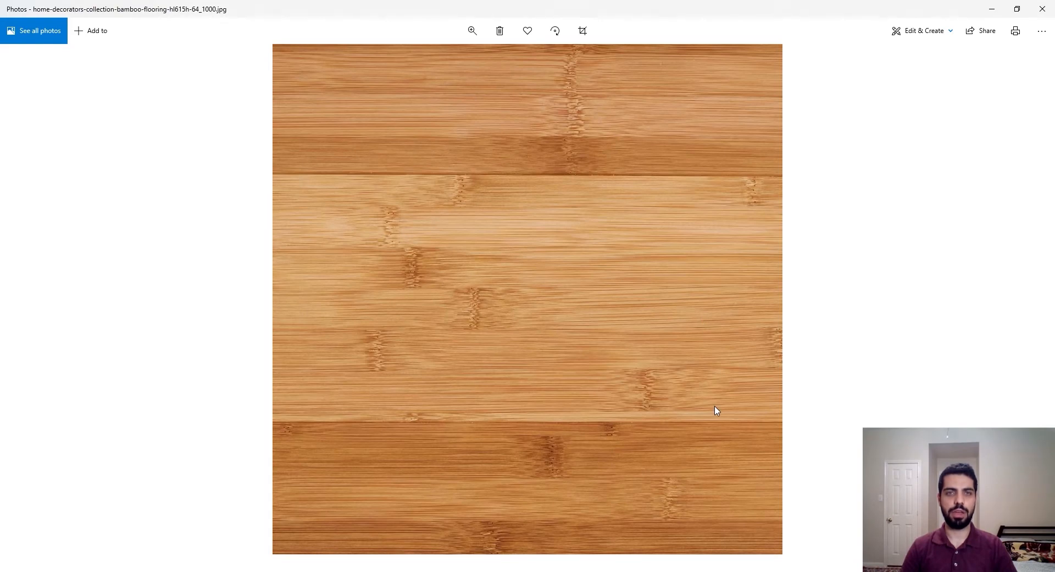
mouse_move(221, 382)
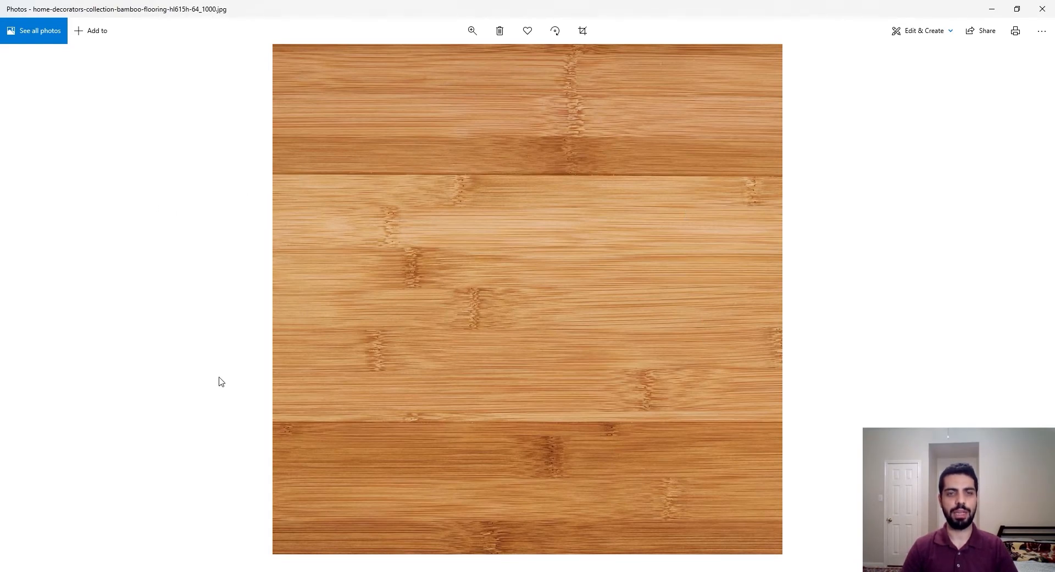
mouse_move(415, 454)
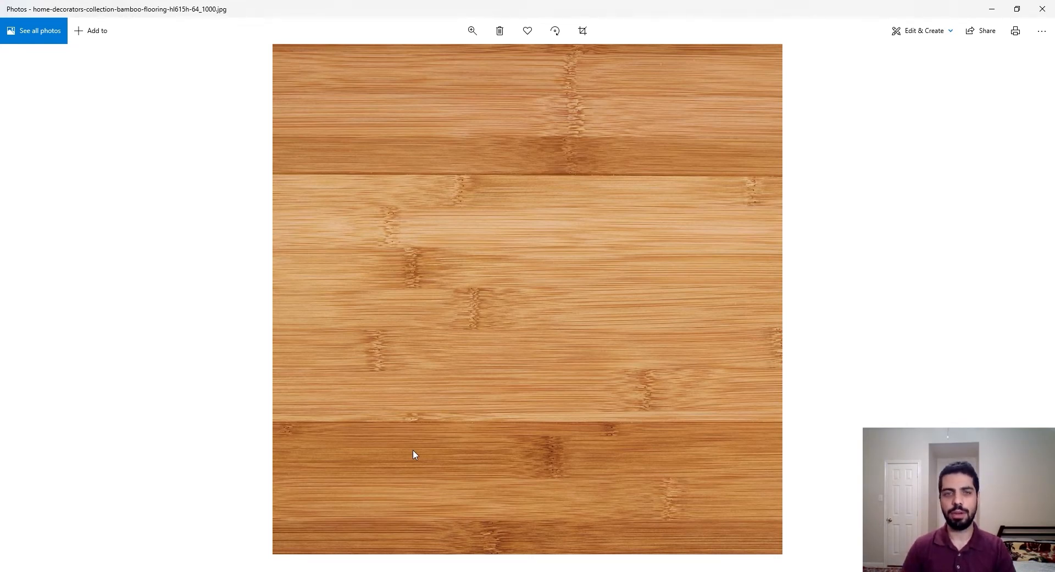
mouse_move(476, 180)
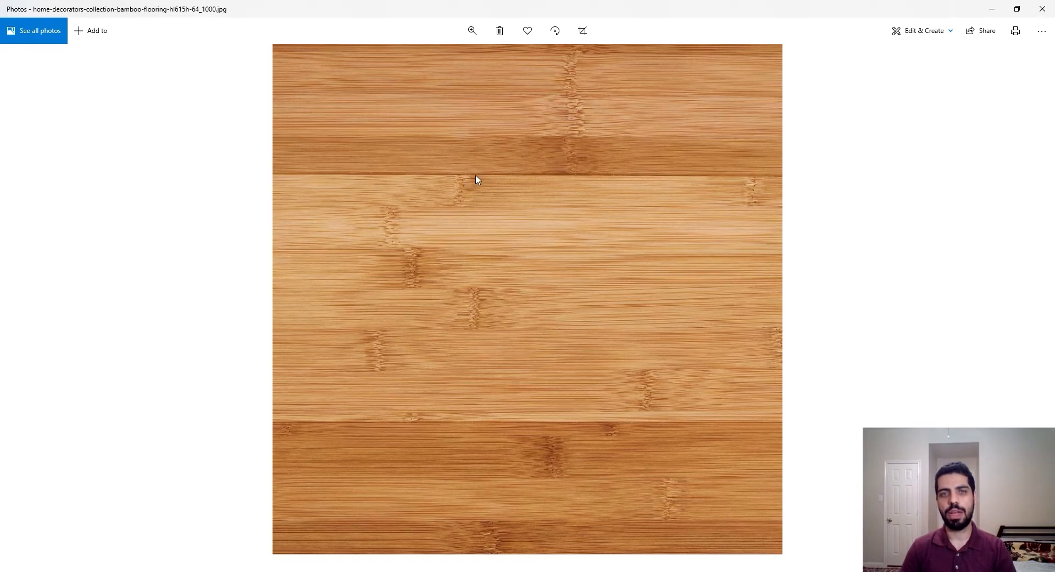
mouse_move(785, 437)
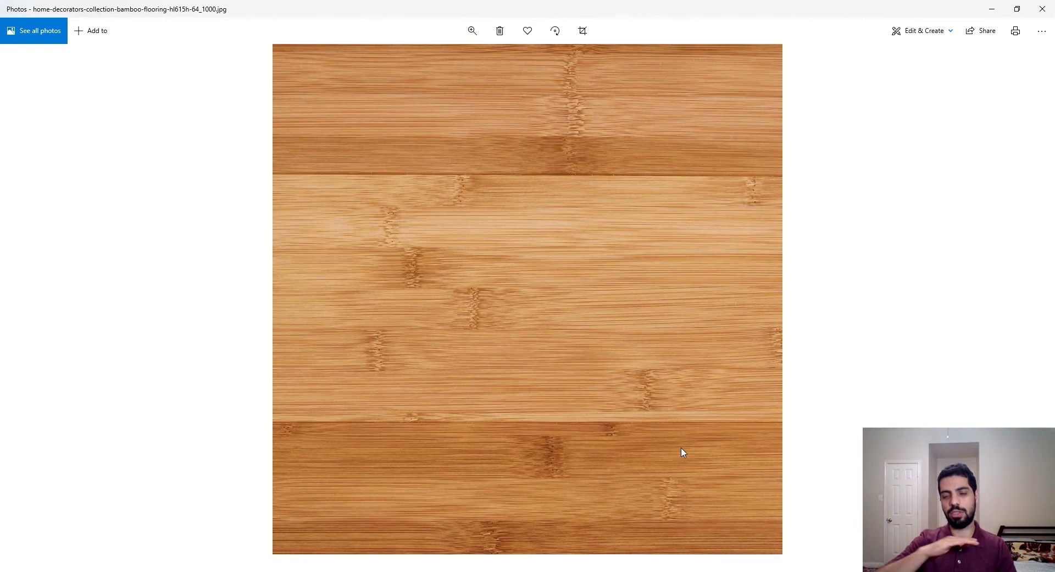
mouse_move(443, 388)
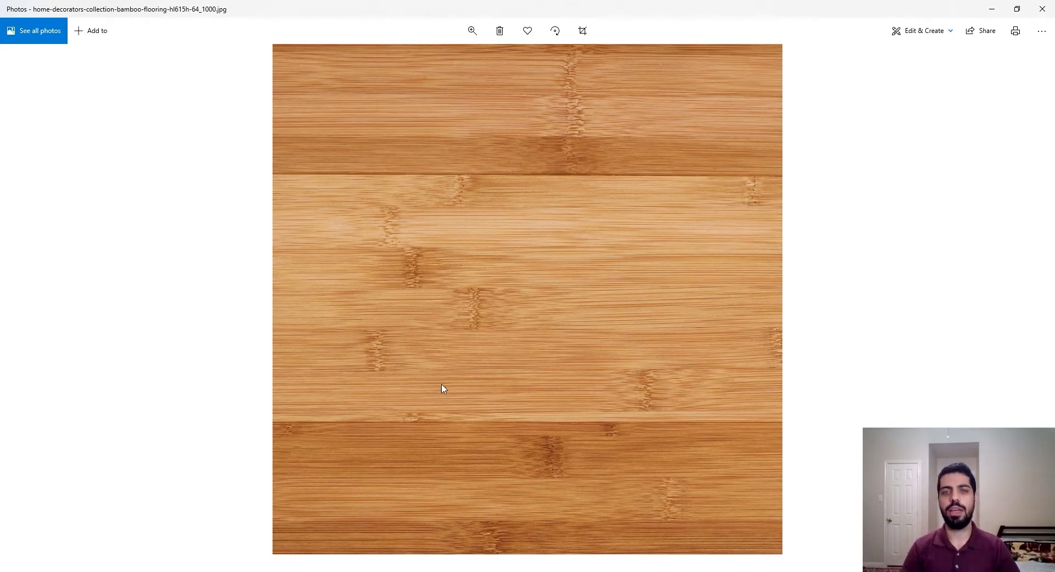
mouse_move(452, 346)
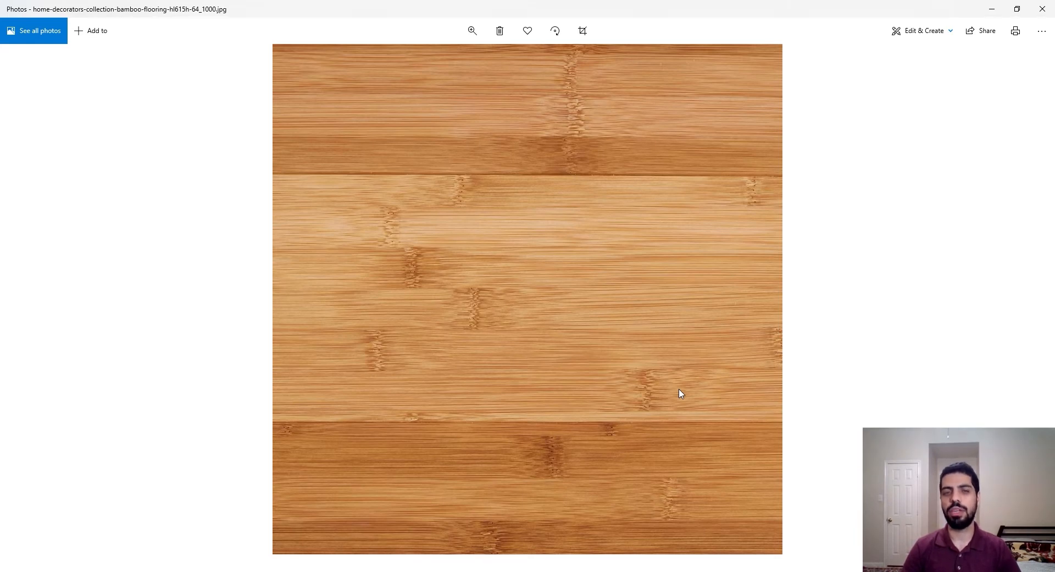
mouse_move(609, 412)
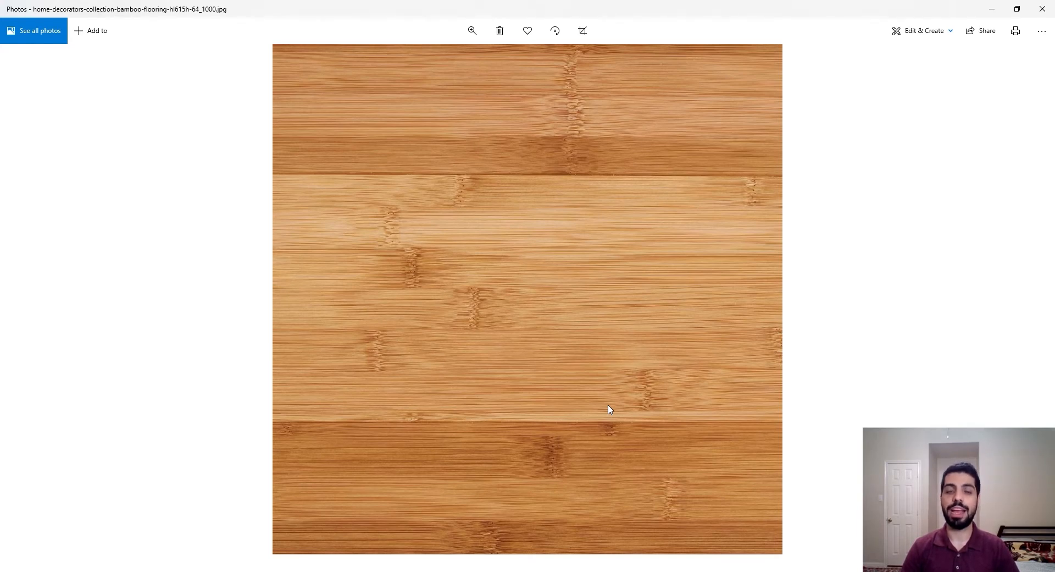
mouse_move(382, 368)
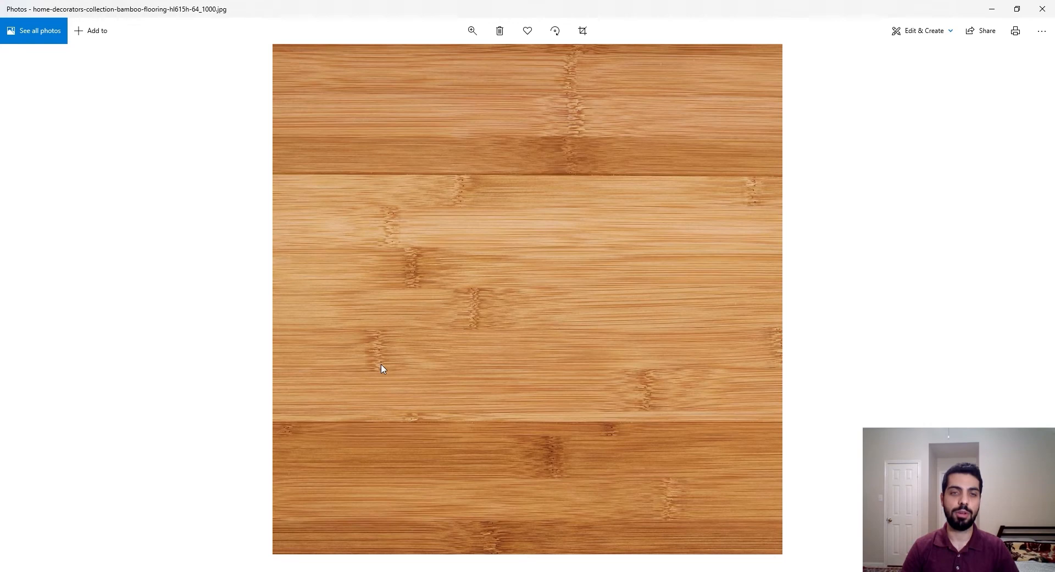
mouse_move(478, 282)
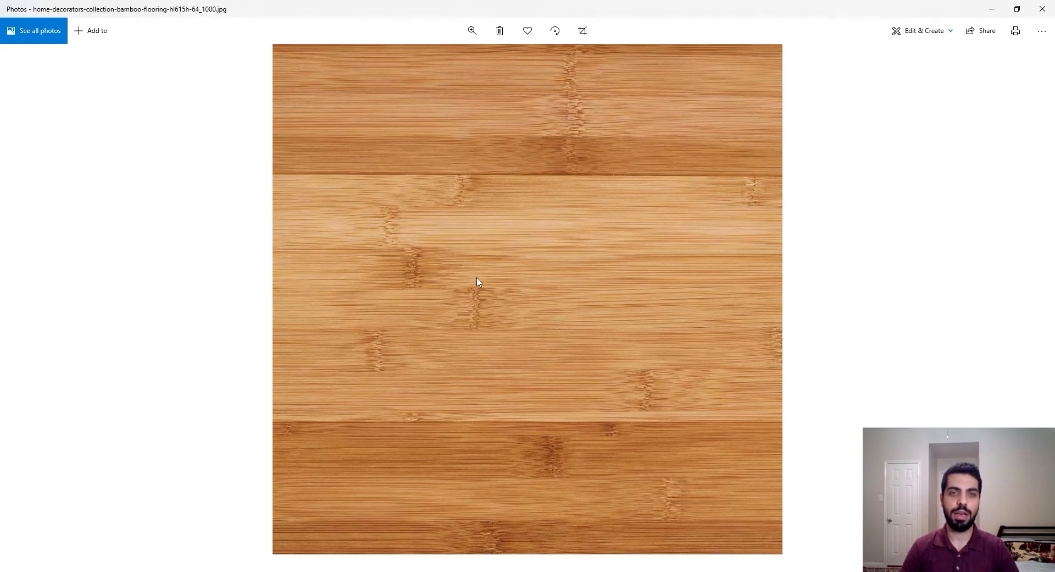
mouse_move(470, 280)
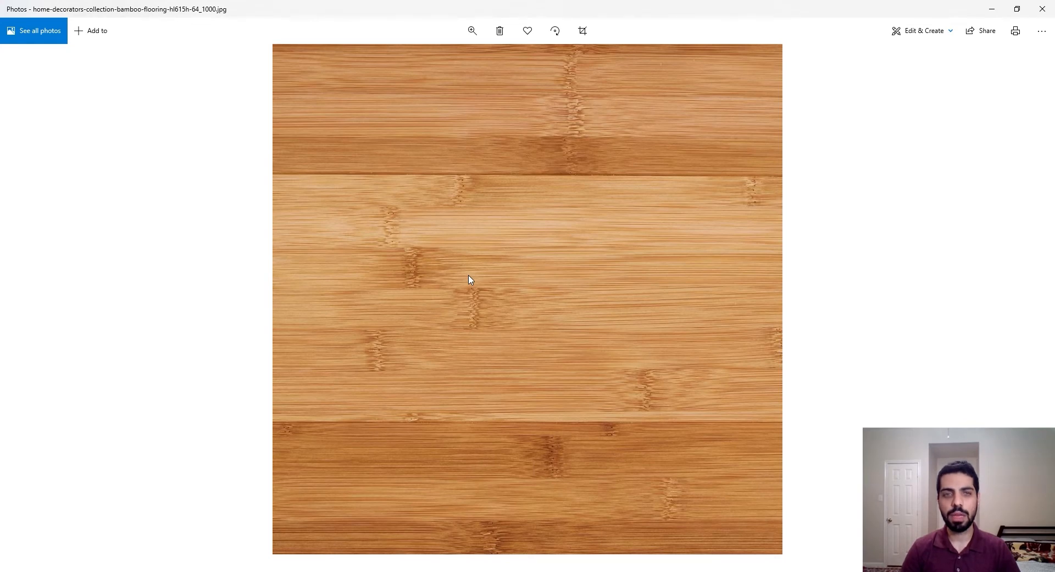
mouse_move(991, 11)
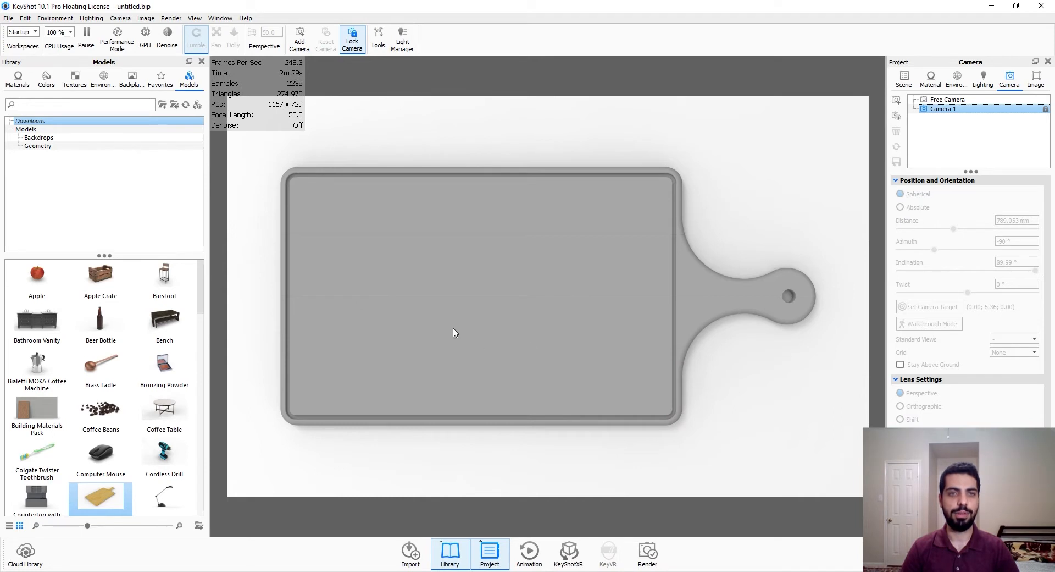
mouse_move(475, 311)
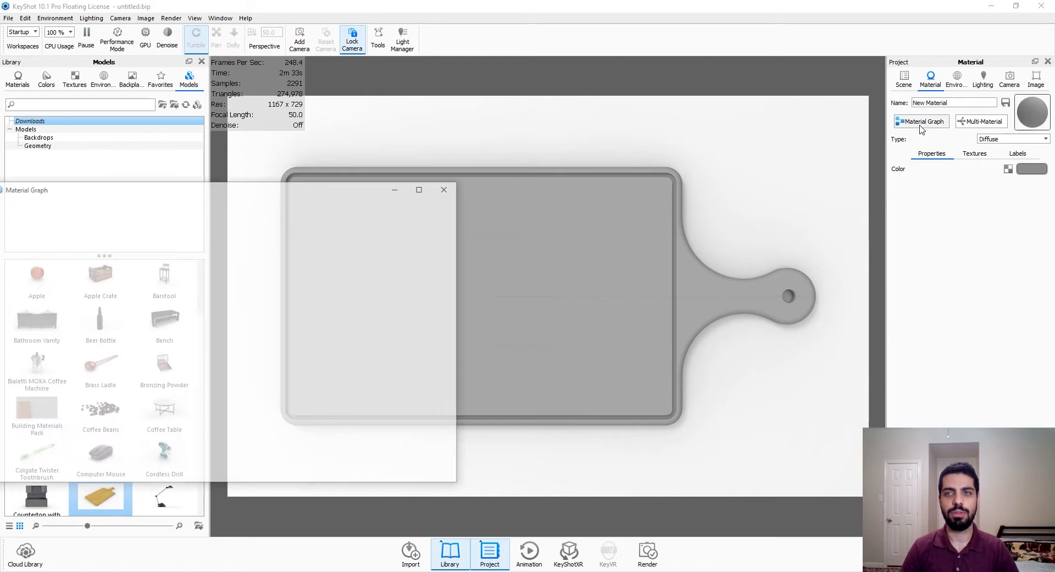
Add a Brushed texture node to the board material's graph via the right-click Textures menu.
click(921, 121)
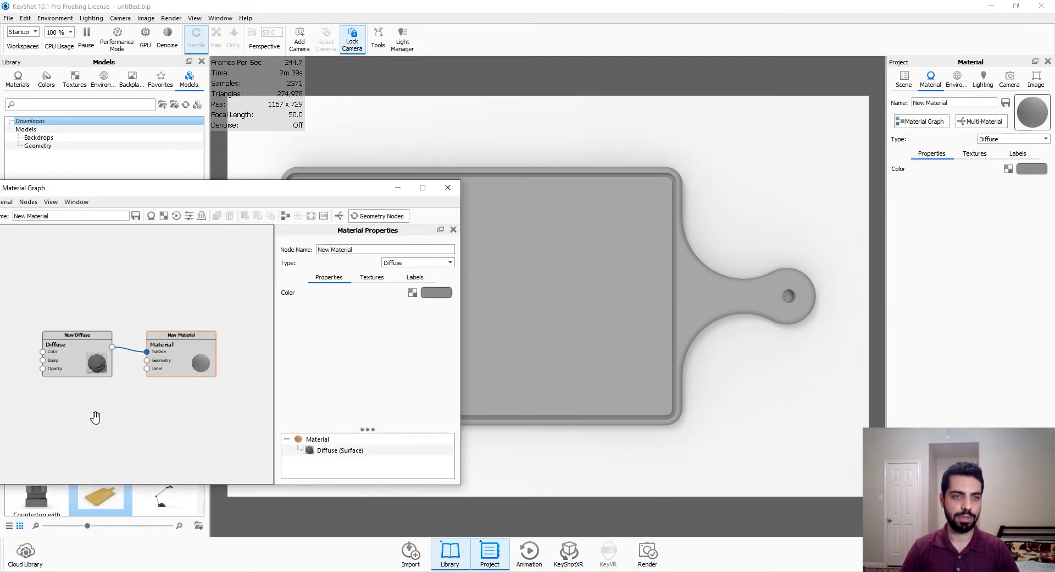
right_click(97, 415)
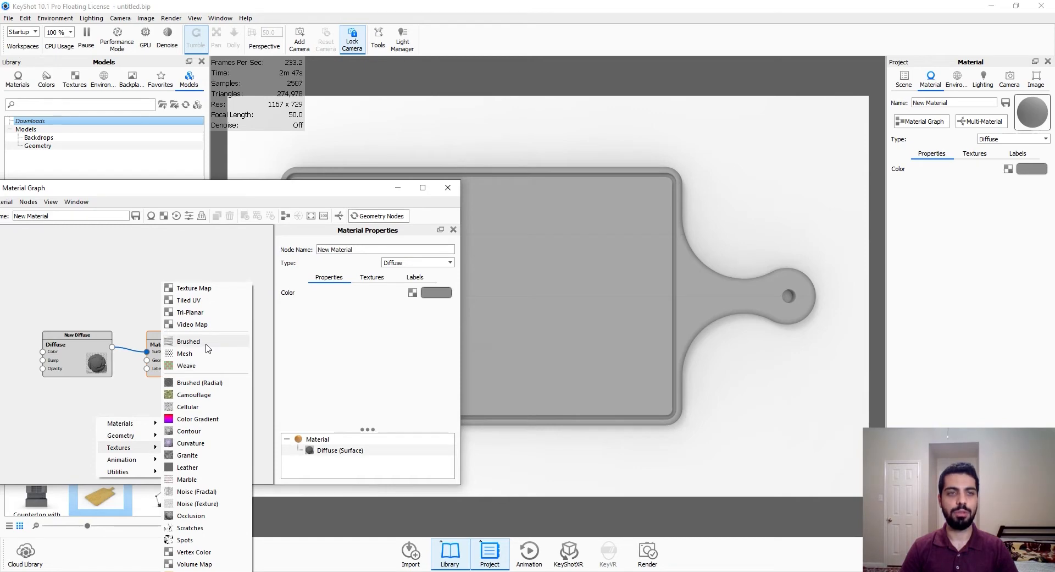
click(188, 340)
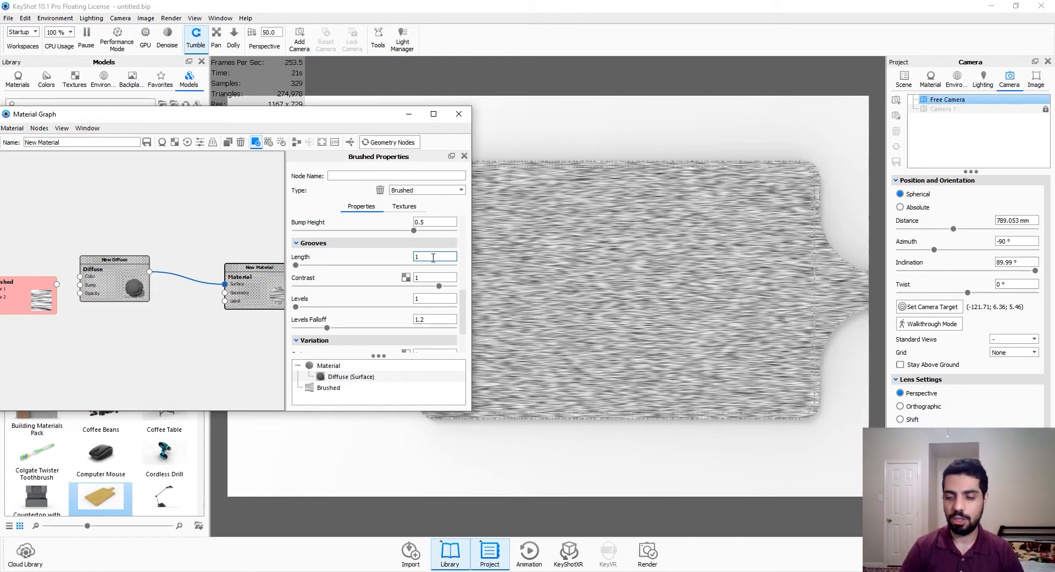
Set Brushed grooves length 4, contrast 3, drag levels up to 4 with falloff 1, and adjust grain variation.
text(4)
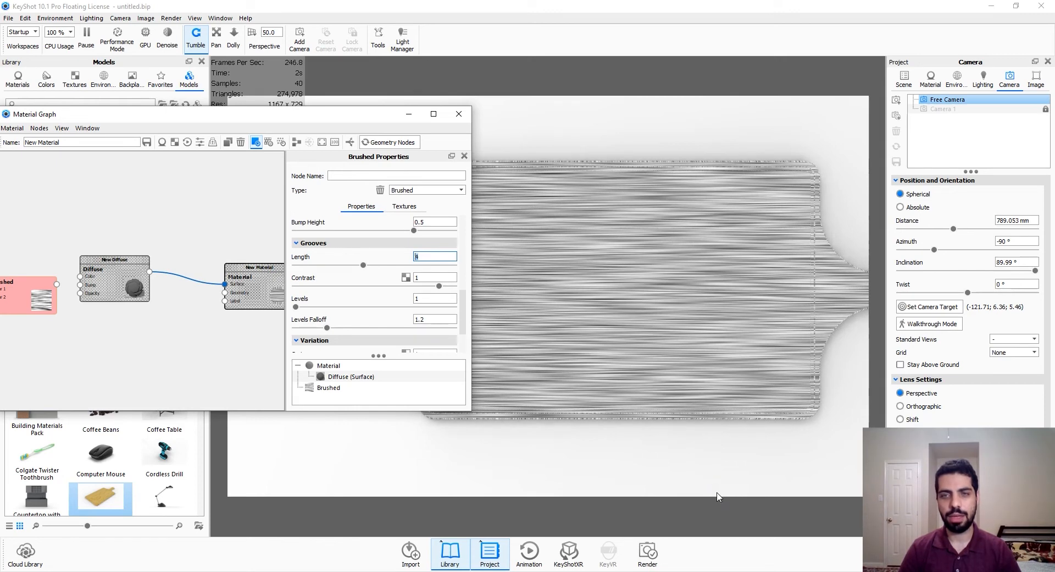
text(3)
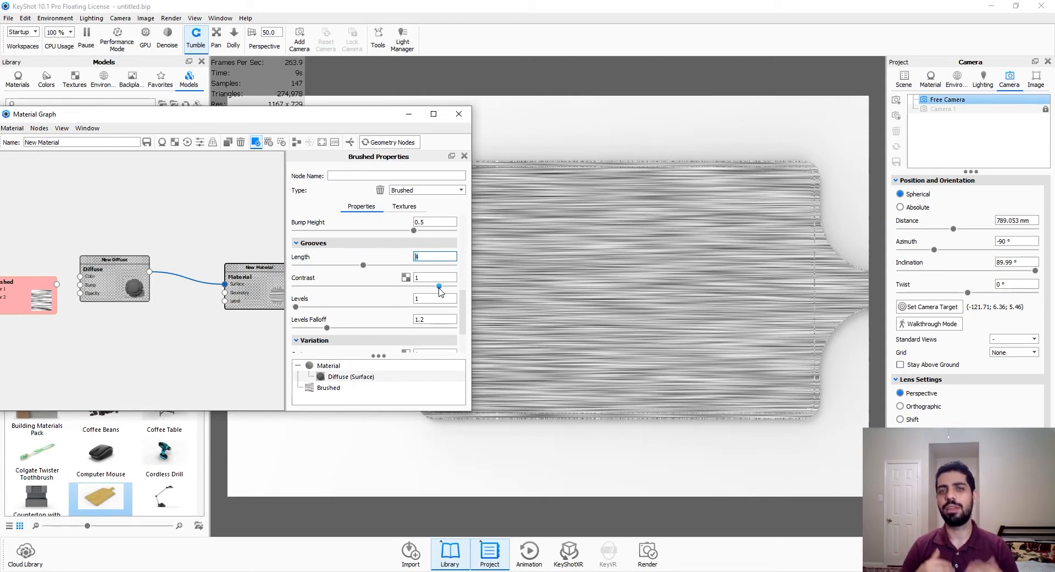
click(435, 277)
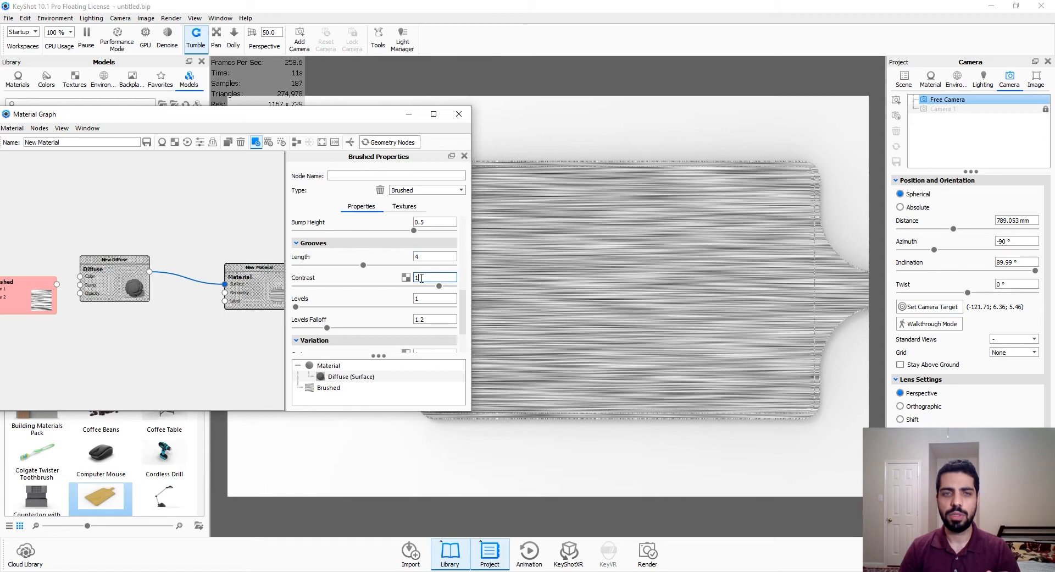
text(2)
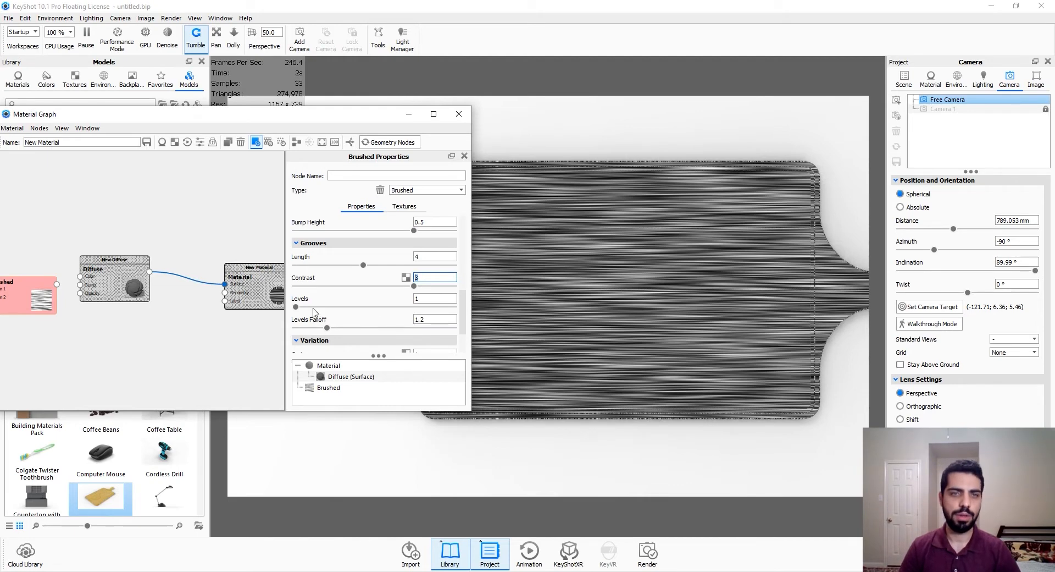
drag(295, 305, 337, 306)
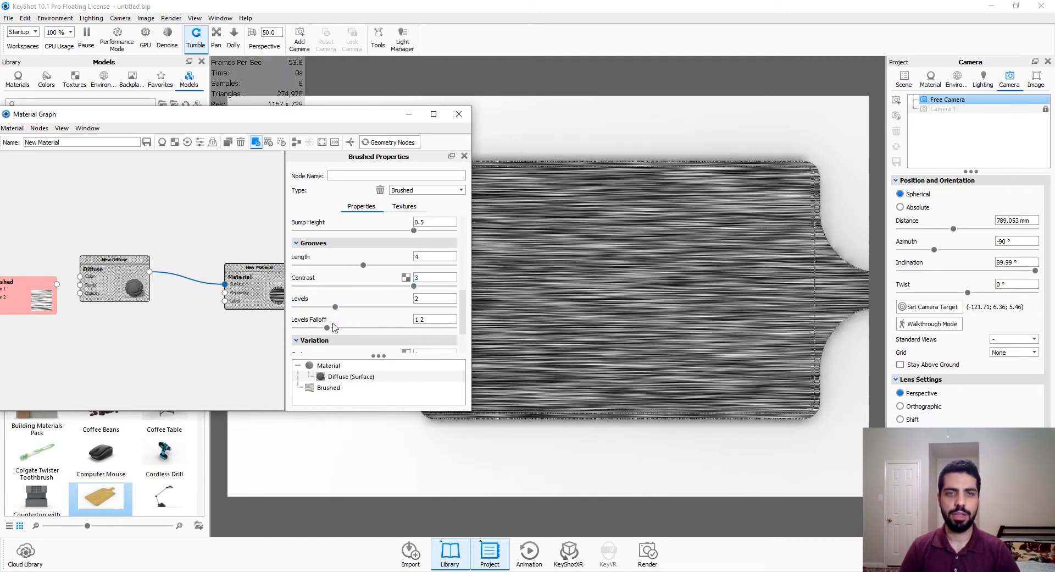
drag(337, 307, 377, 307)
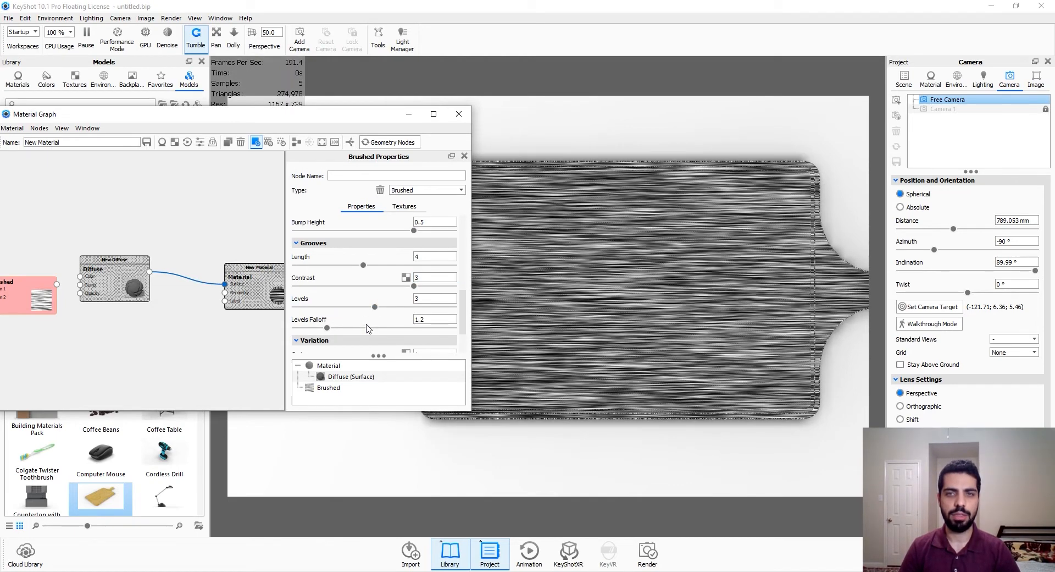
drag(373, 307, 410, 307)
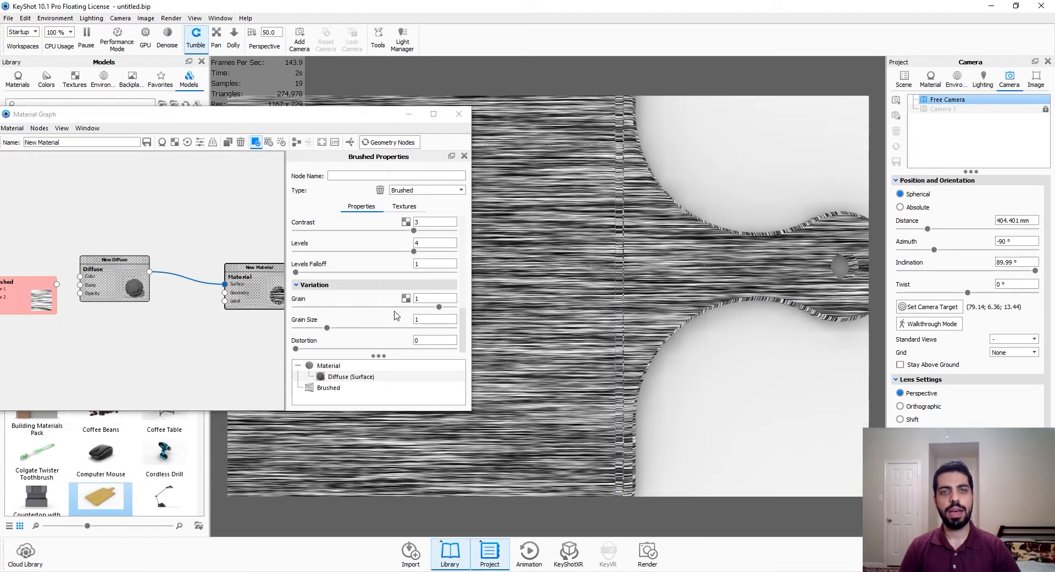
click(434, 298)
text(0.1)
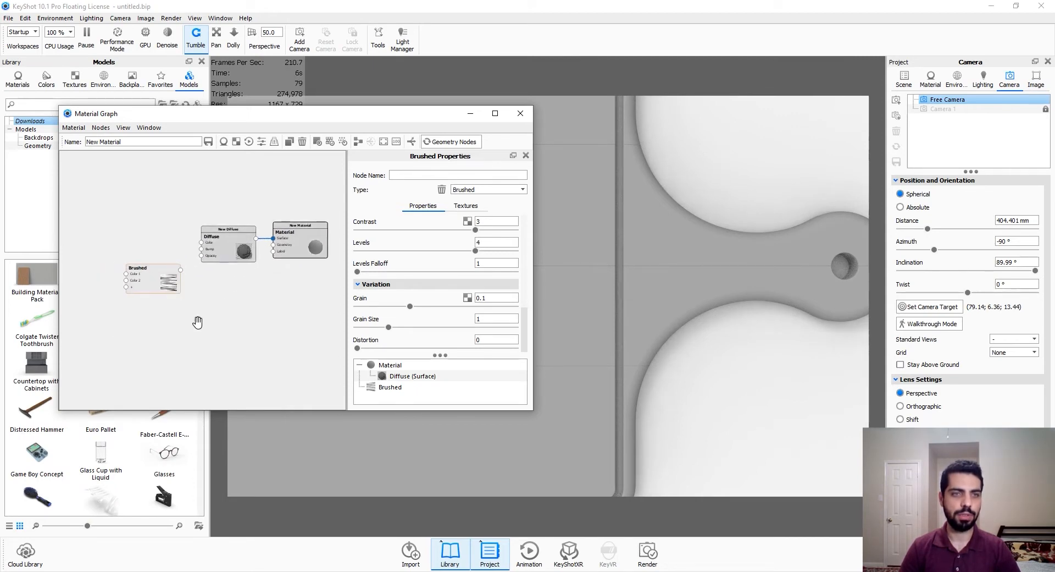
Add a Vertex Color texture node and place it left of the Brushed node.
right_click(188, 336)
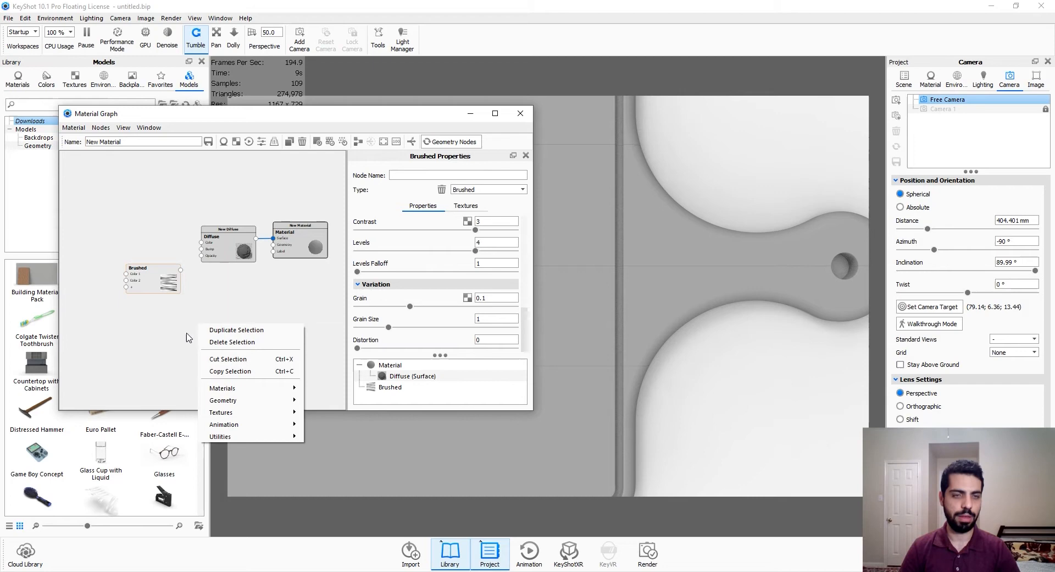
click(221, 412)
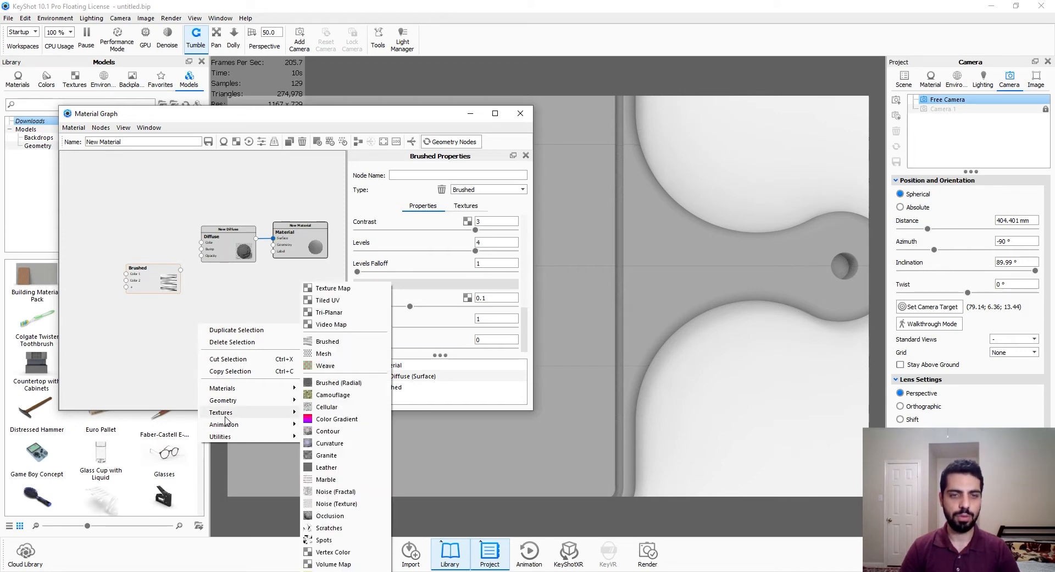
click(333, 551)
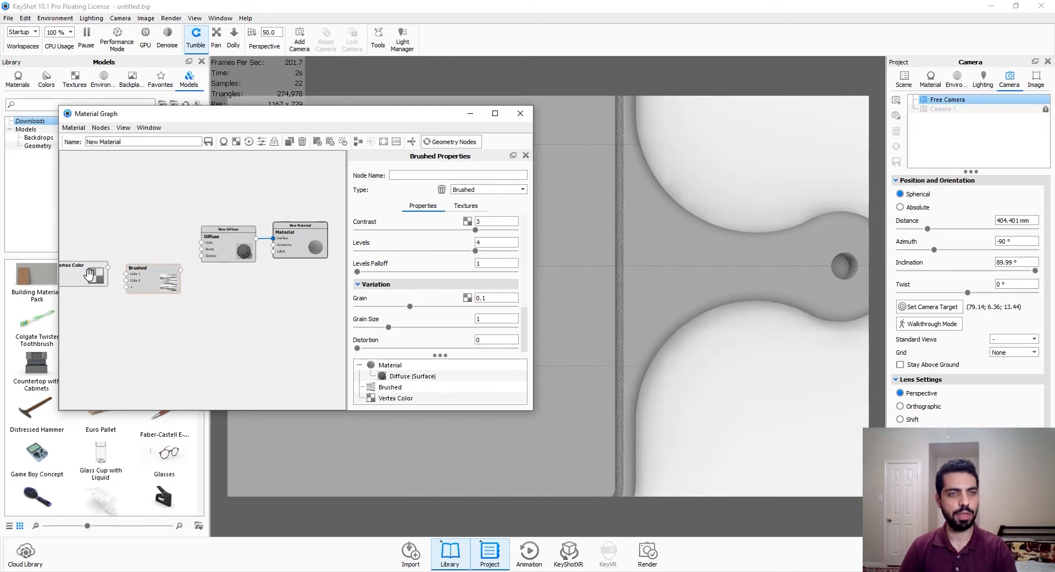
drag(84, 273, 83, 313)
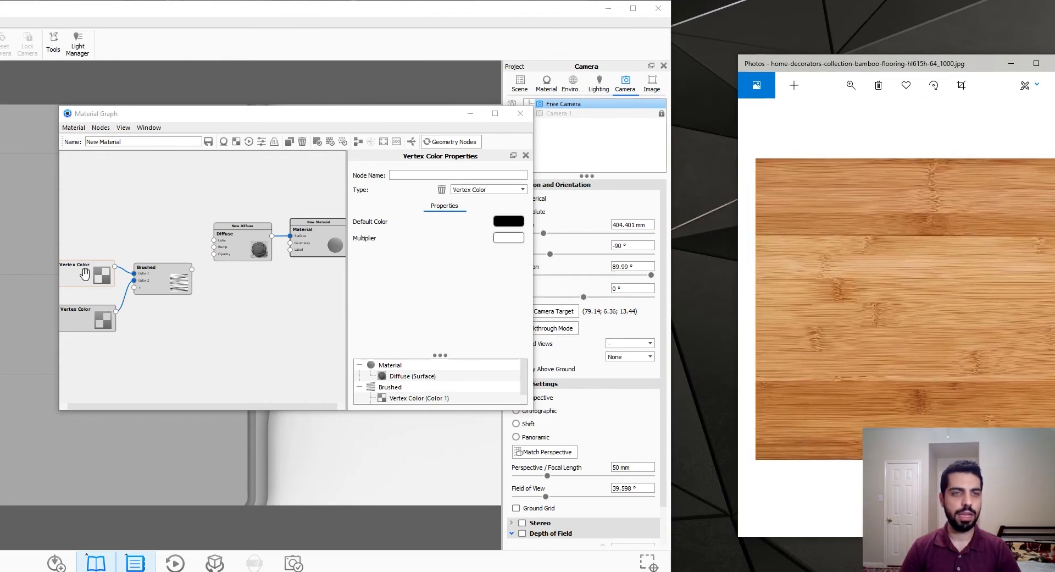
Set the Vertex Color default colour to a light tan sampled from the bamboo photo with the eyedropper.
click(508, 221)
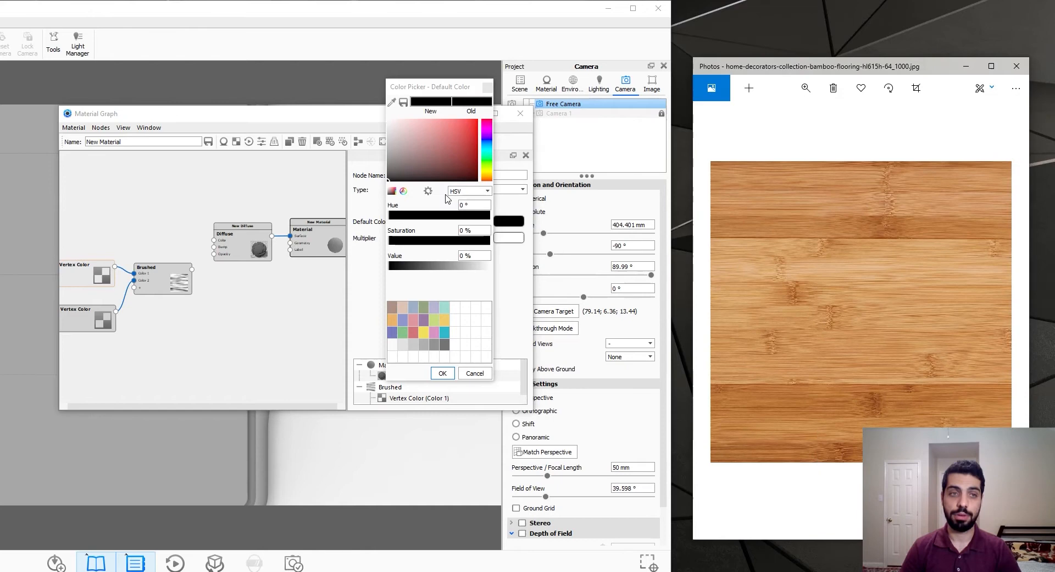
click(447, 131)
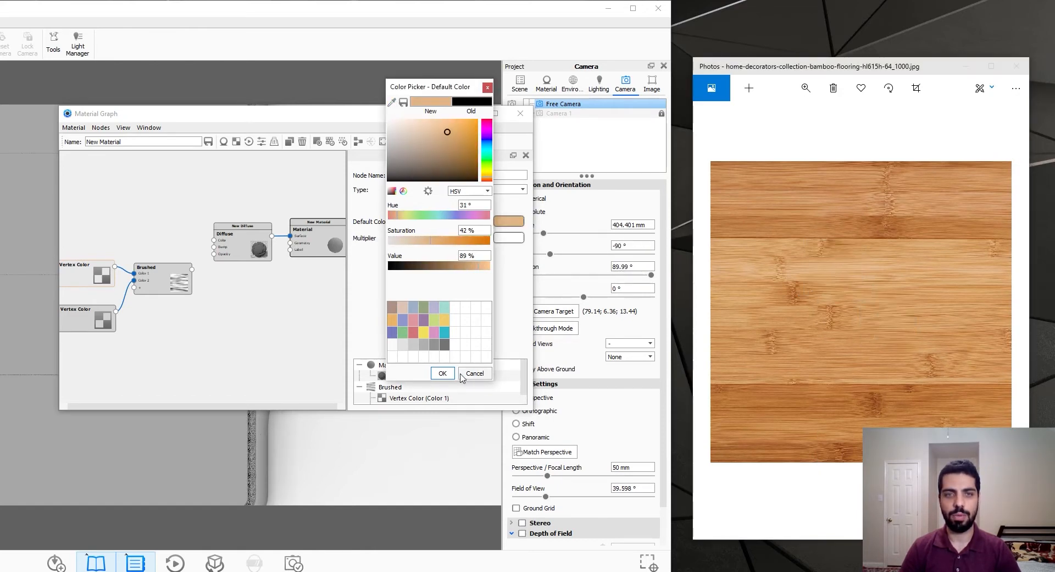
click(442, 373)
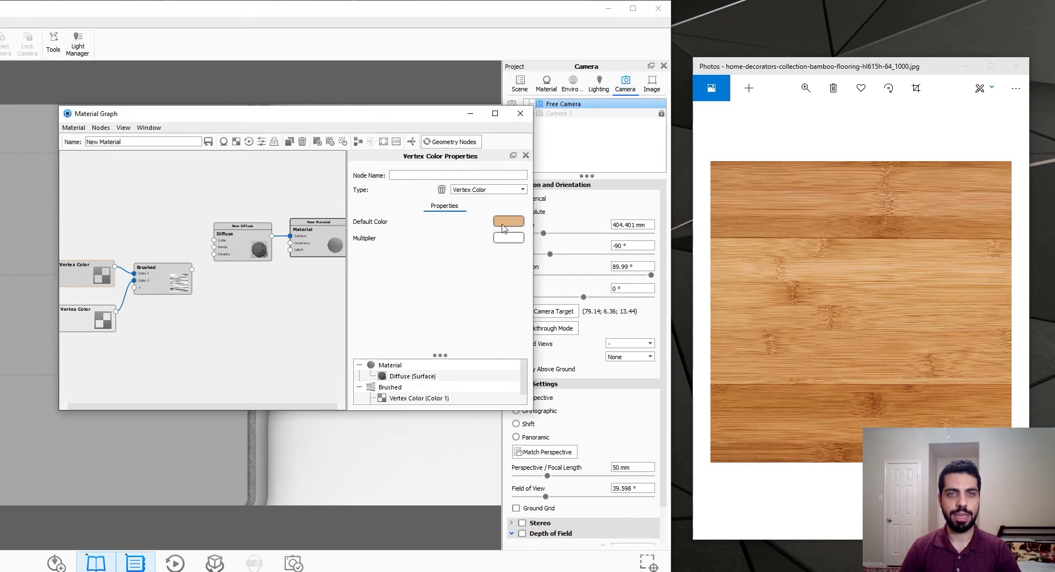
click(508, 222)
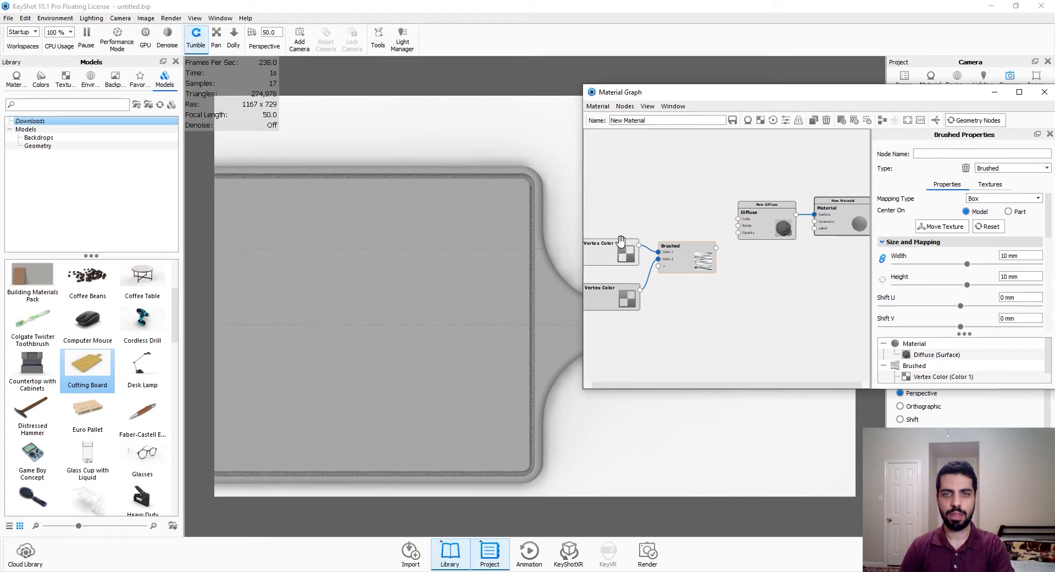
Give one Vertex Color node a light bamboo tone sampled from the photo.
click(609, 253)
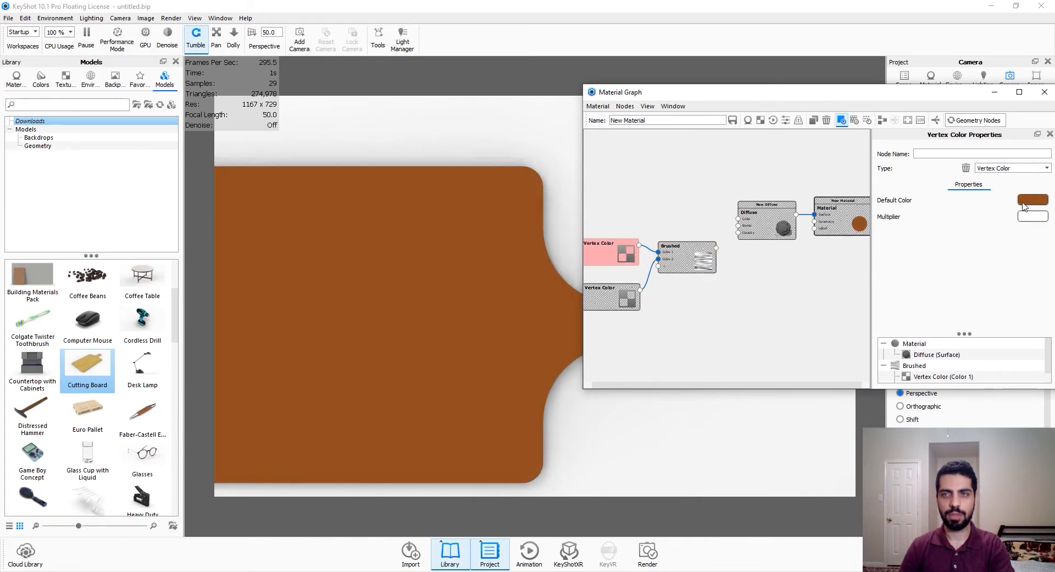
click(1032, 199)
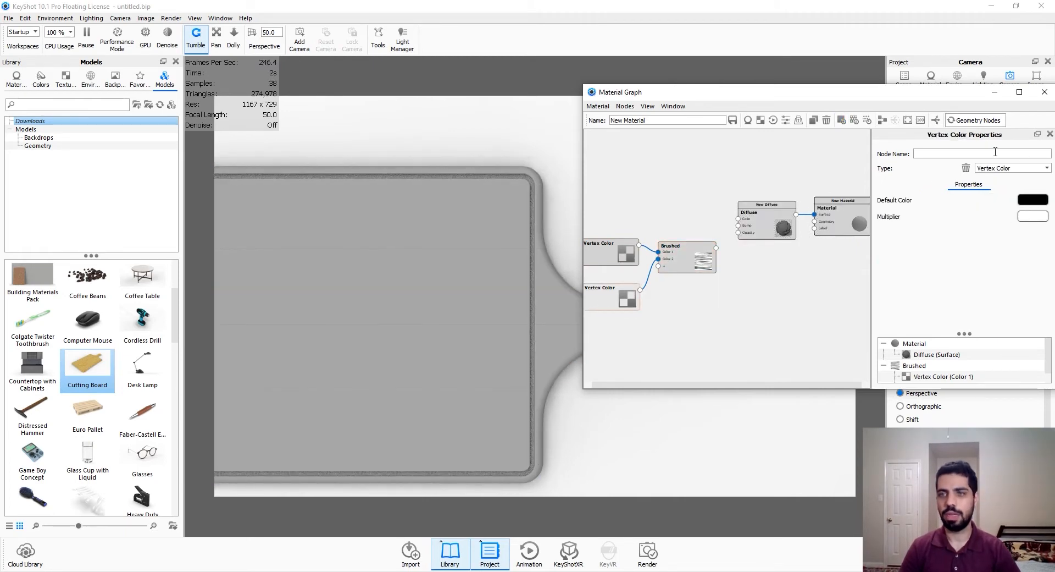
click(1032, 200)
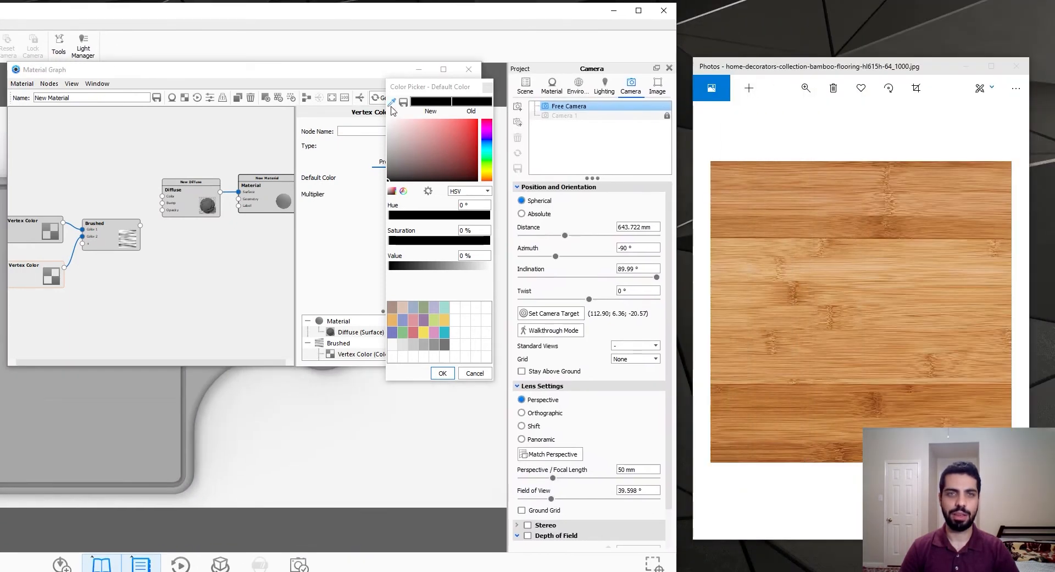
click(453, 134)
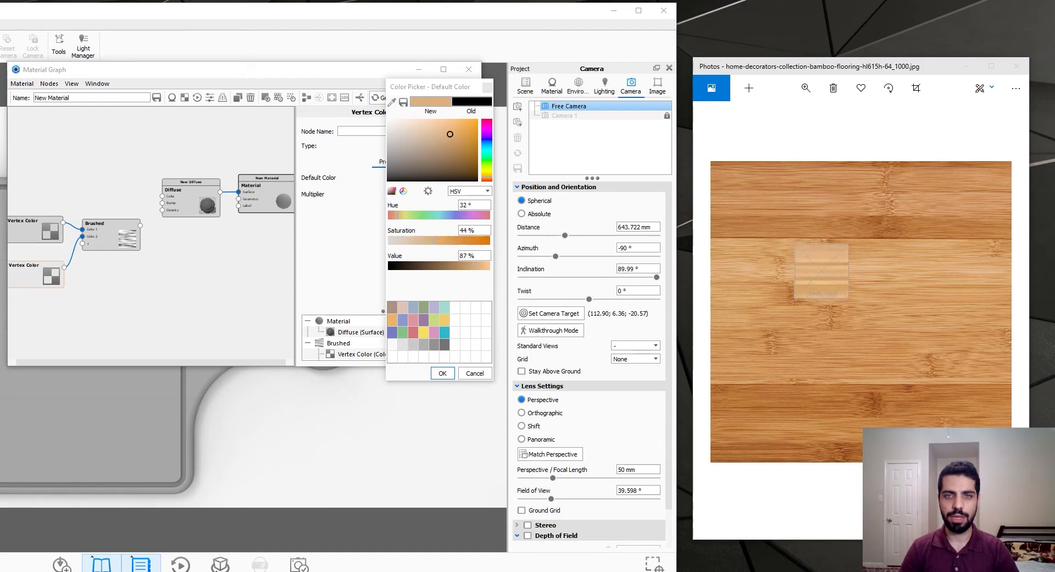
click(442, 373)
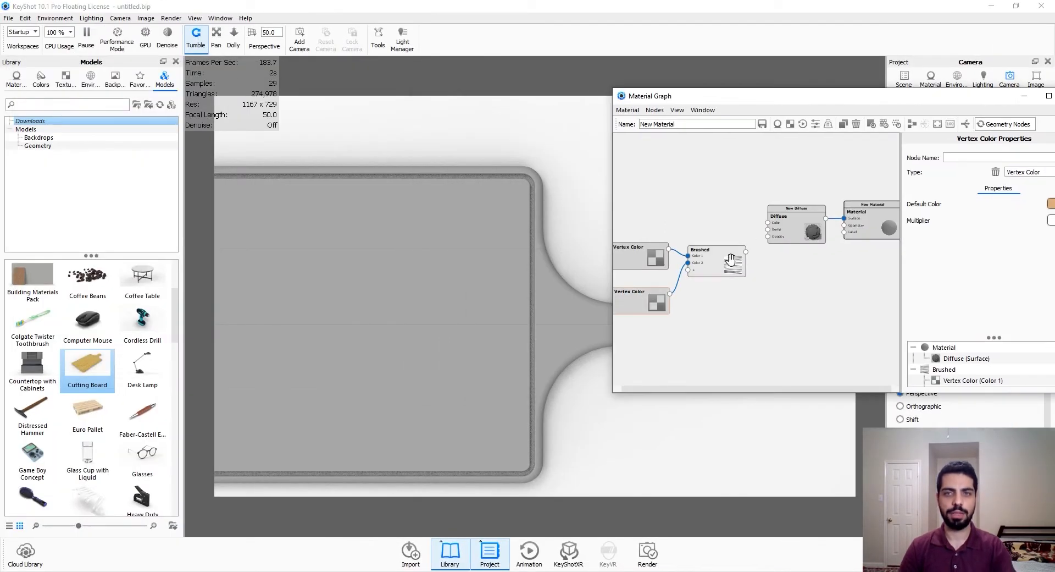
Give the other Vertex Color node a darker brown bamboo tone (HSV 25/70/56) feeding the Brushed texture.
click(700, 250)
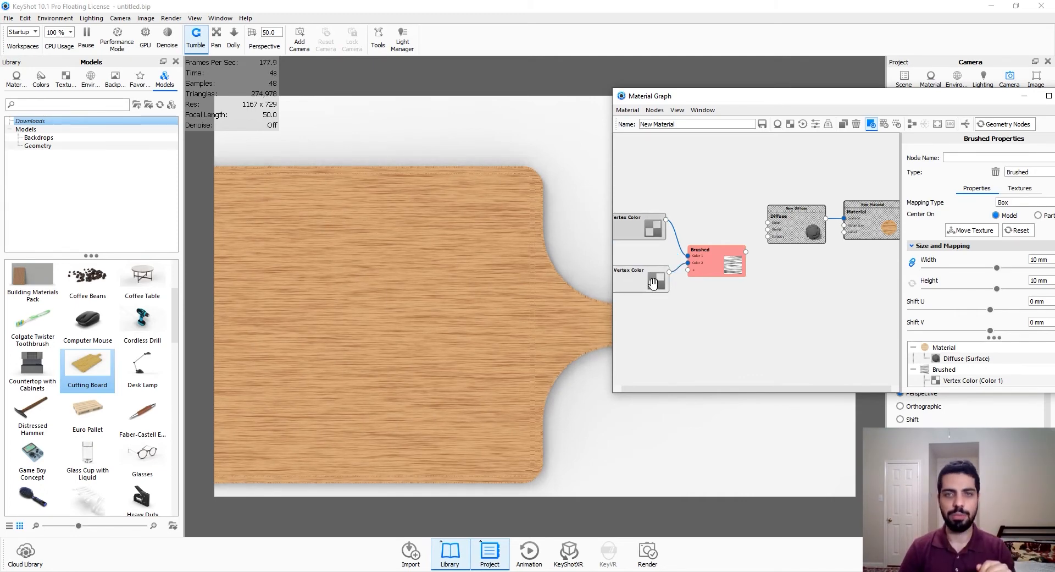
click(637, 280)
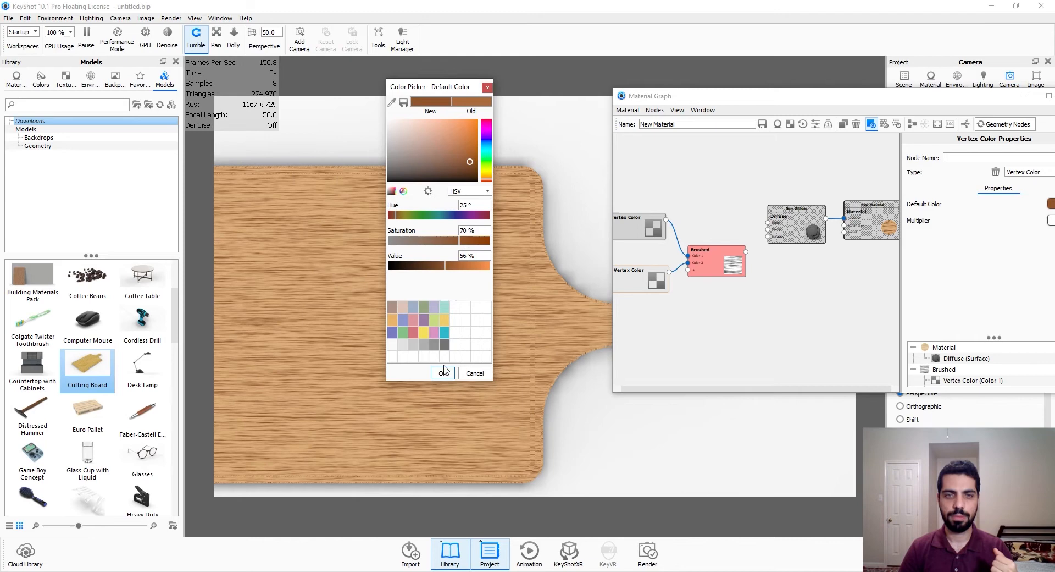
click(442, 372)
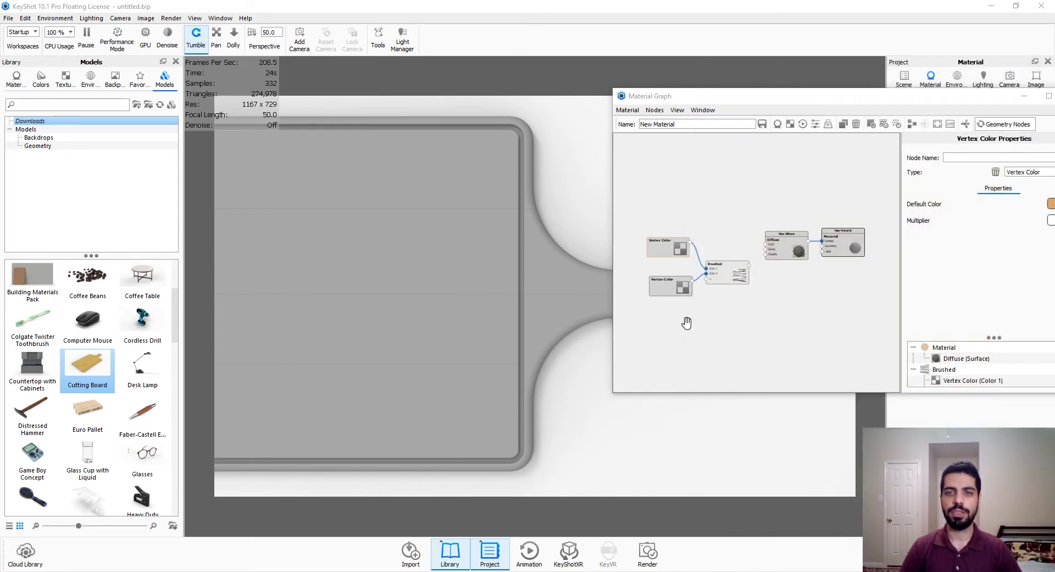
Add a Wood (Advanced) texture, preview it on the board, and set knot density 4 and age 8.
right_click(703, 323)
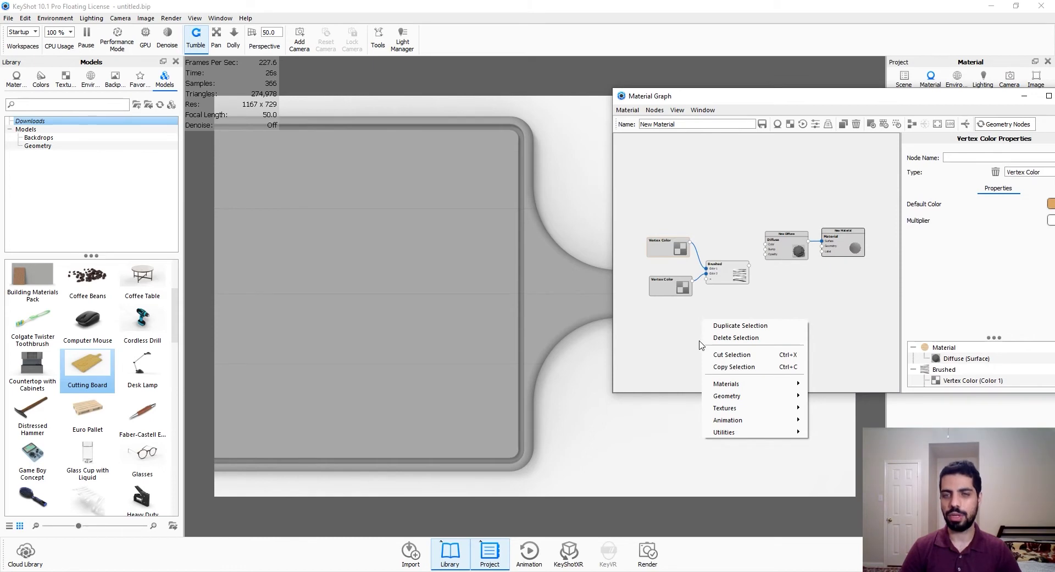
mouse_move(727, 384)
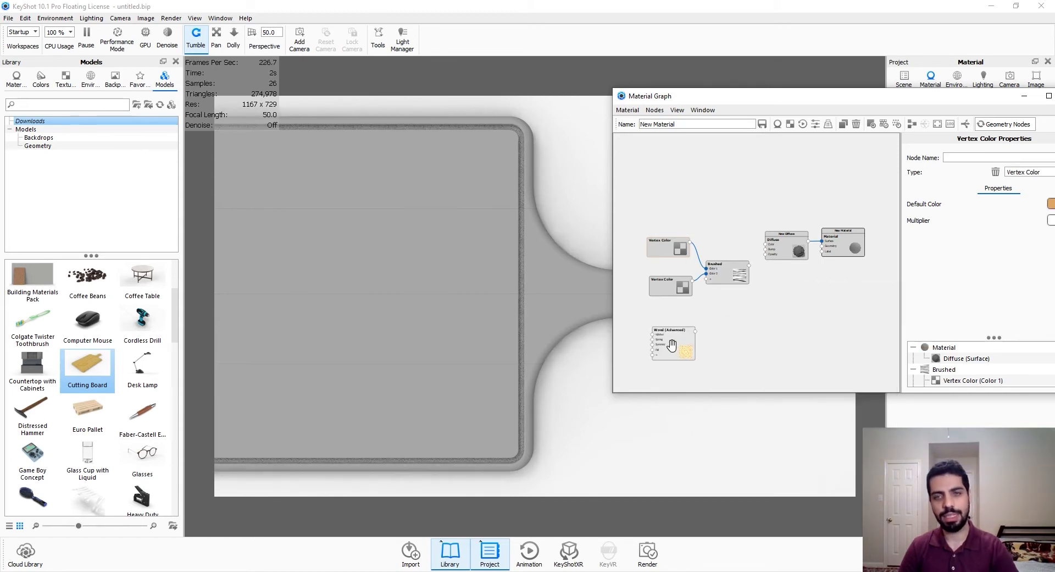
click(672, 343)
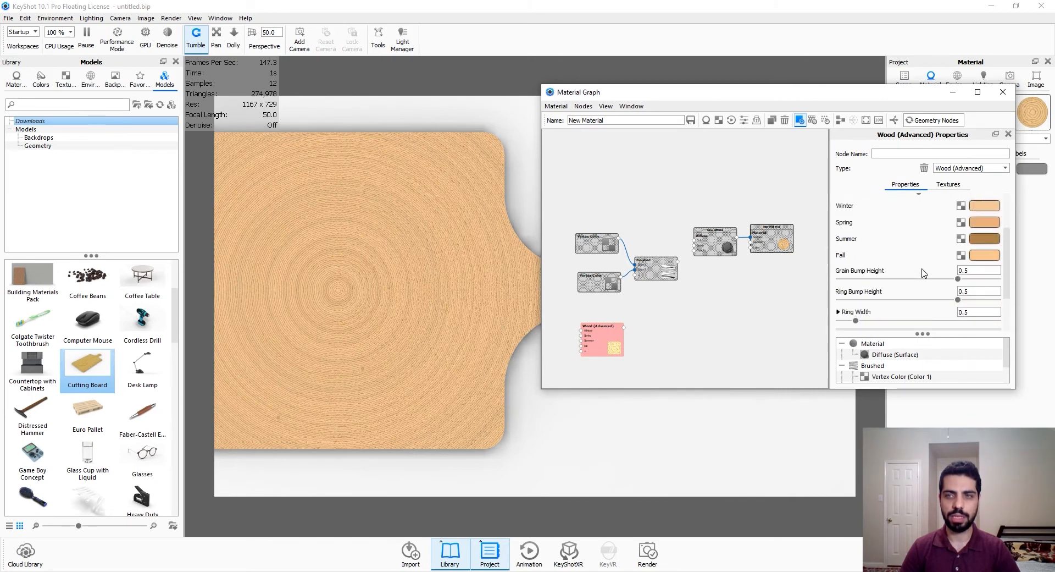
scroll(down, 3)
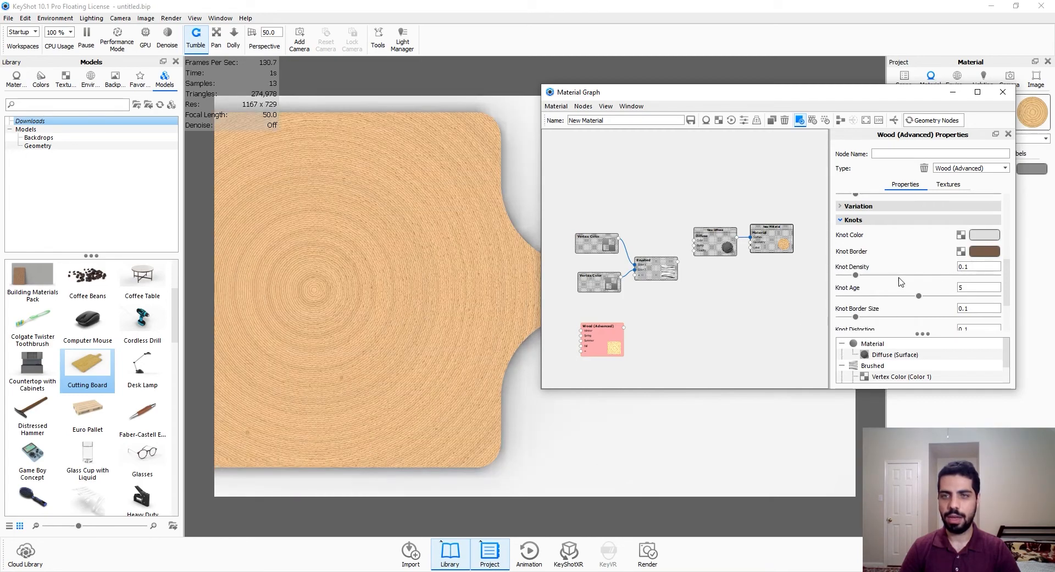
drag(855, 276, 878, 276)
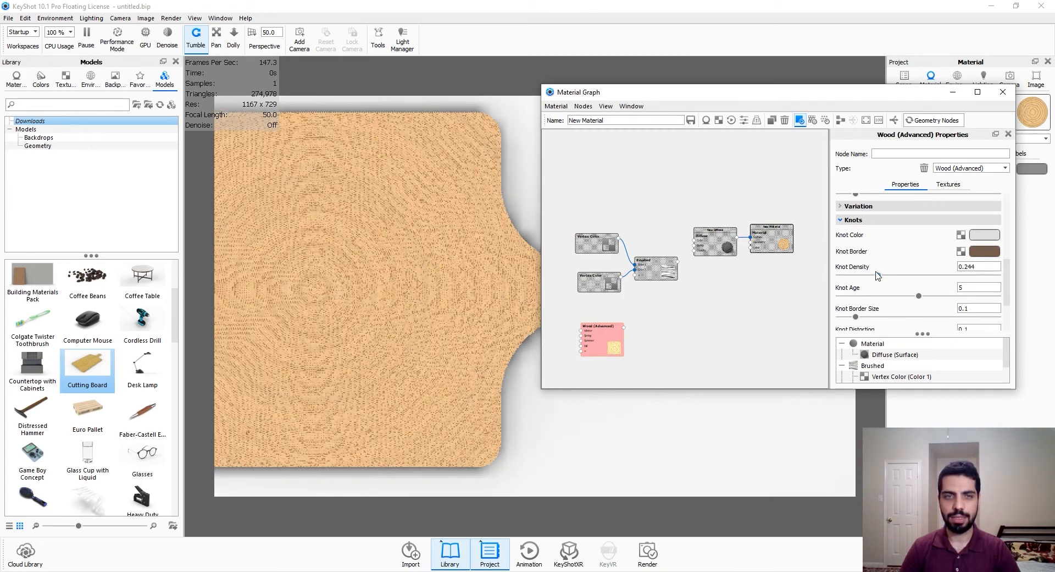
drag(934, 276, 980, 276)
text(10)
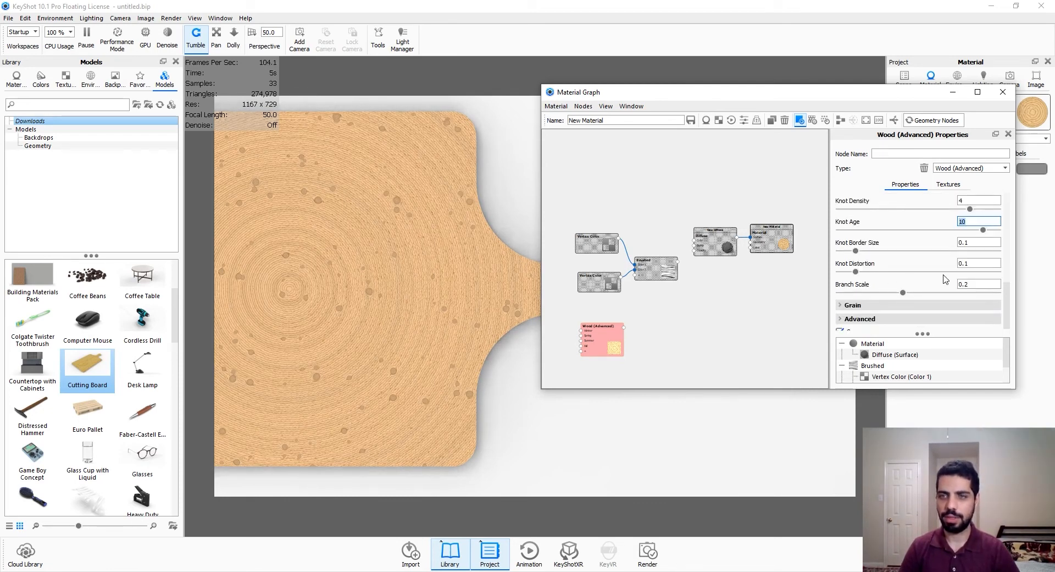
click(978, 263)
text(0.25)
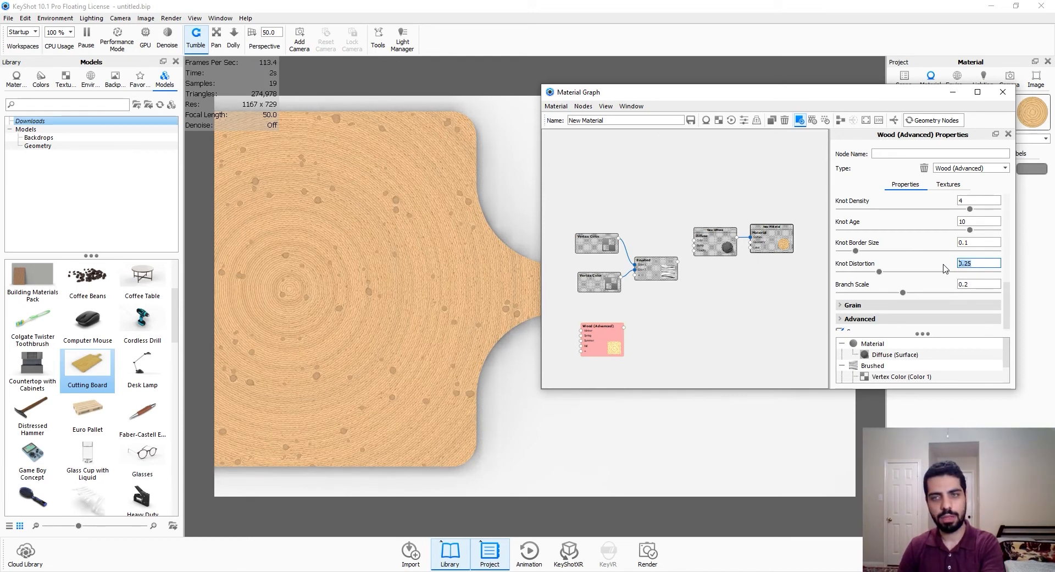
Set the knots' branch scale, border size and distortion to 0.25.
drag(903, 293, 875, 293)
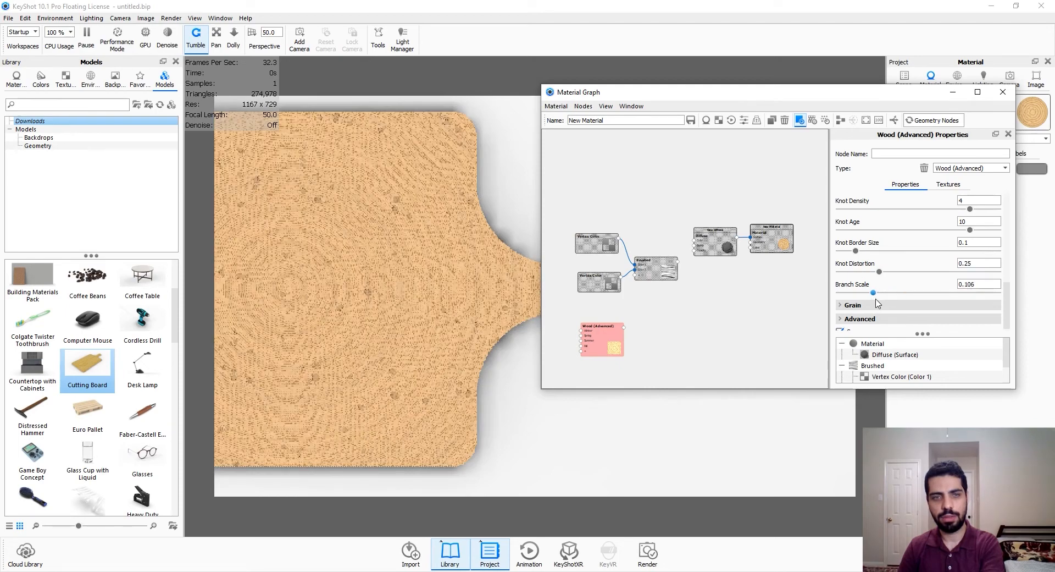
drag(873, 293, 904, 293)
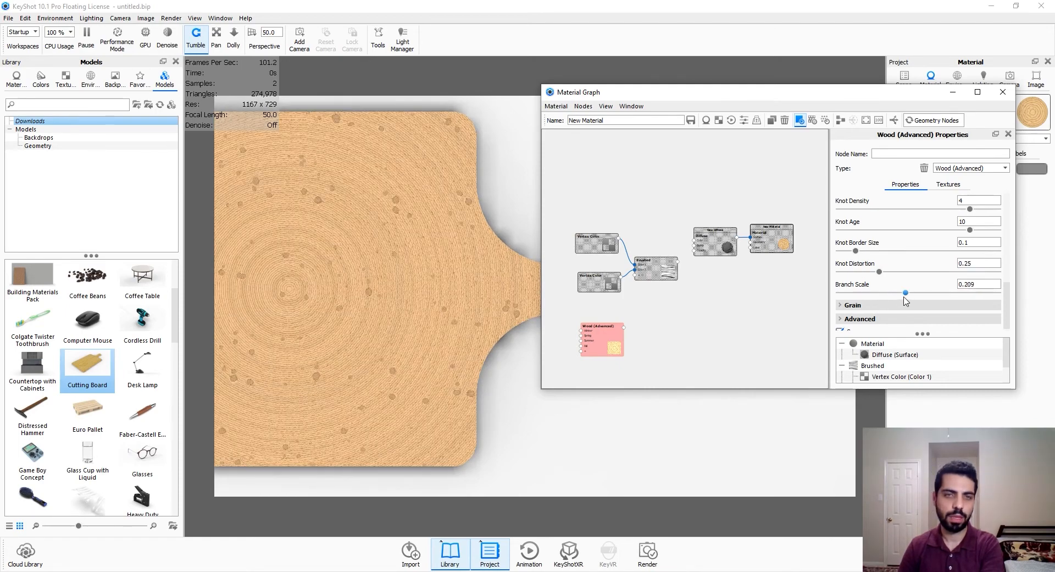
drag(905, 293, 916, 292)
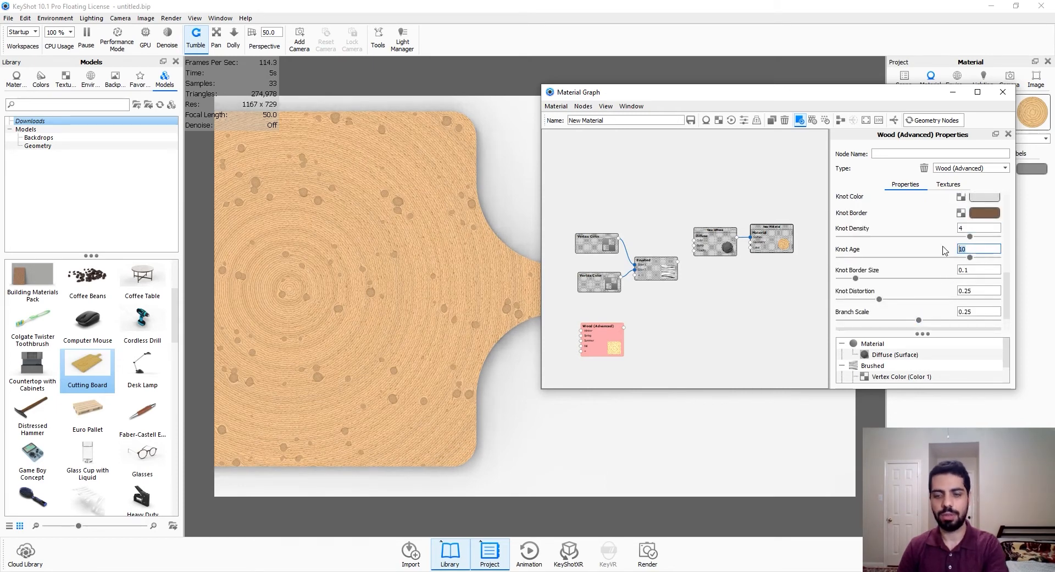
text(5)
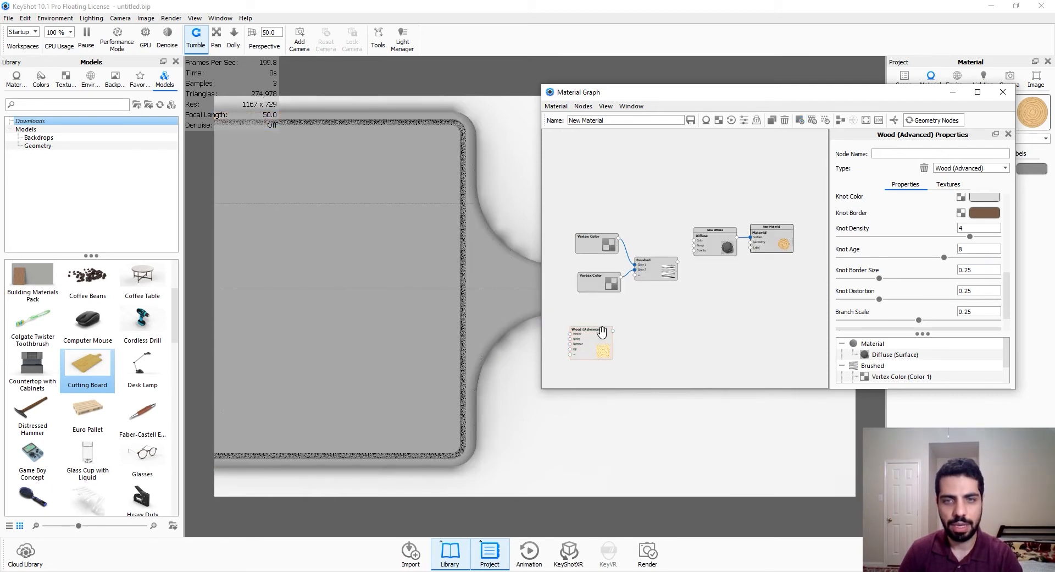
Reposition the Wood (Advanced) node and set its Winter, Spring, Summer and Fall colours to white.
drag(590, 345, 646, 289)
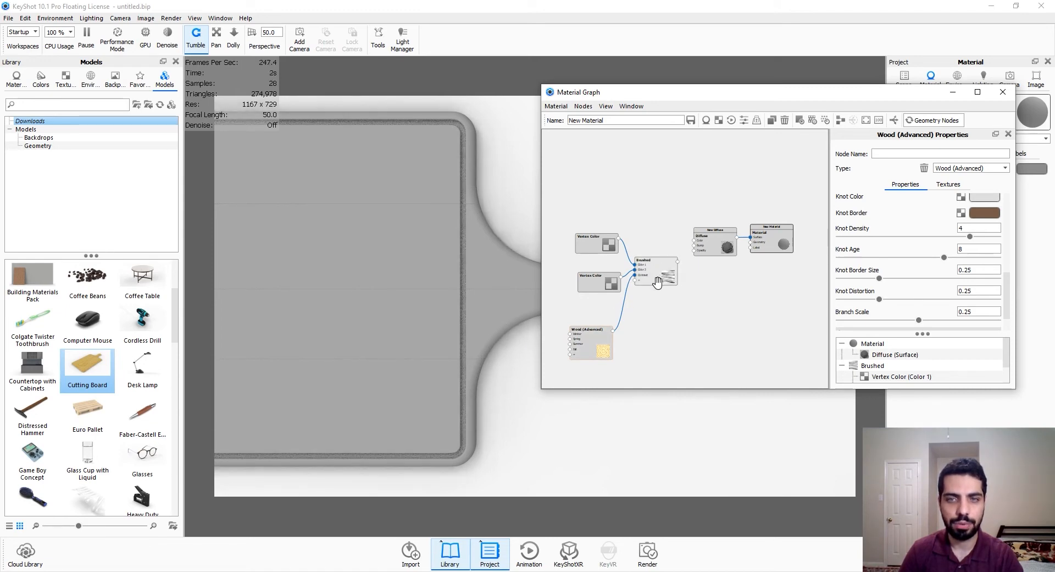
click(653, 271)
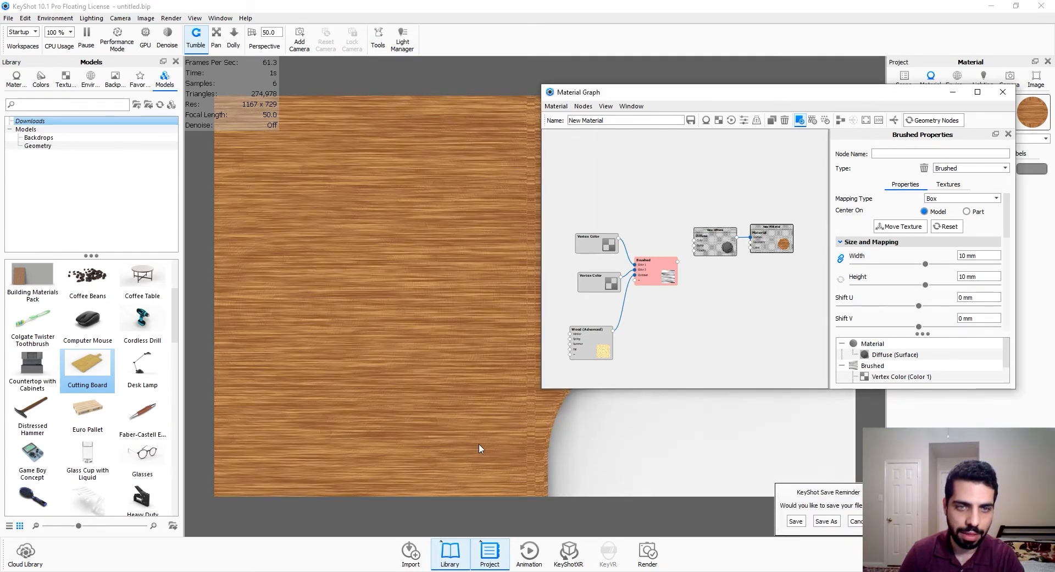
mouse_move(397, 327)
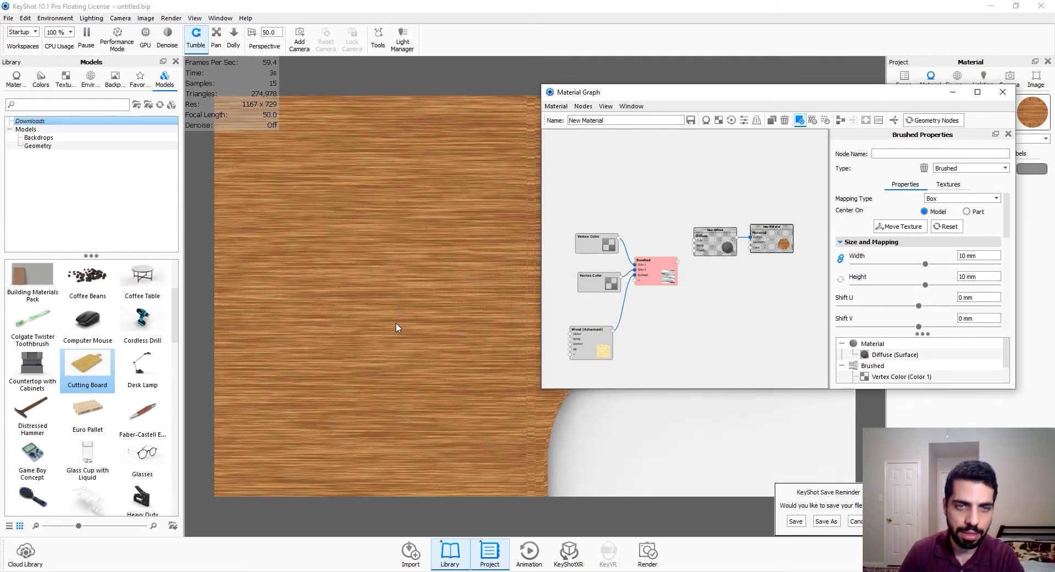
mouse_move(454, 363)
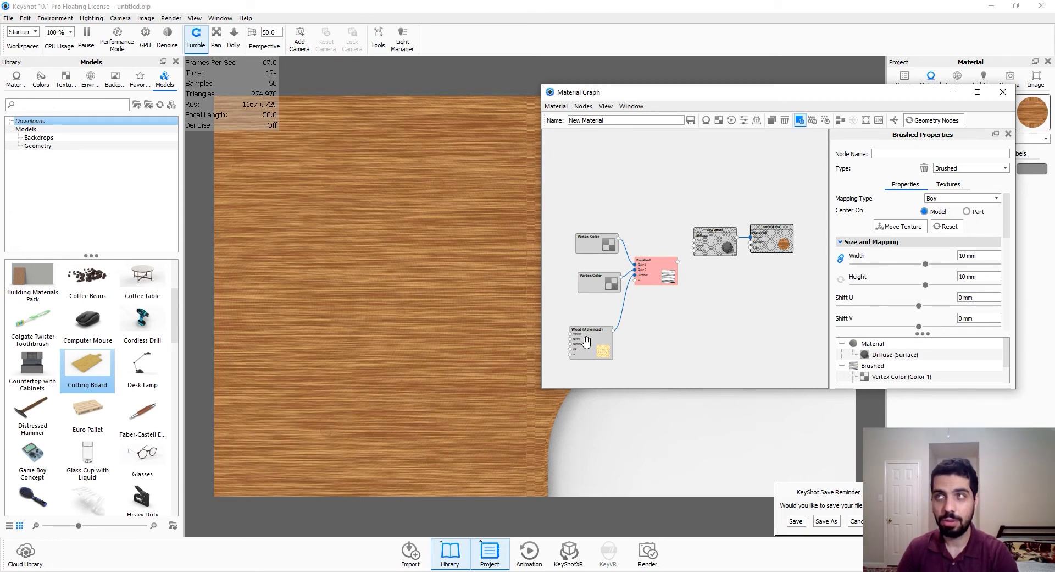
click(590, 342)
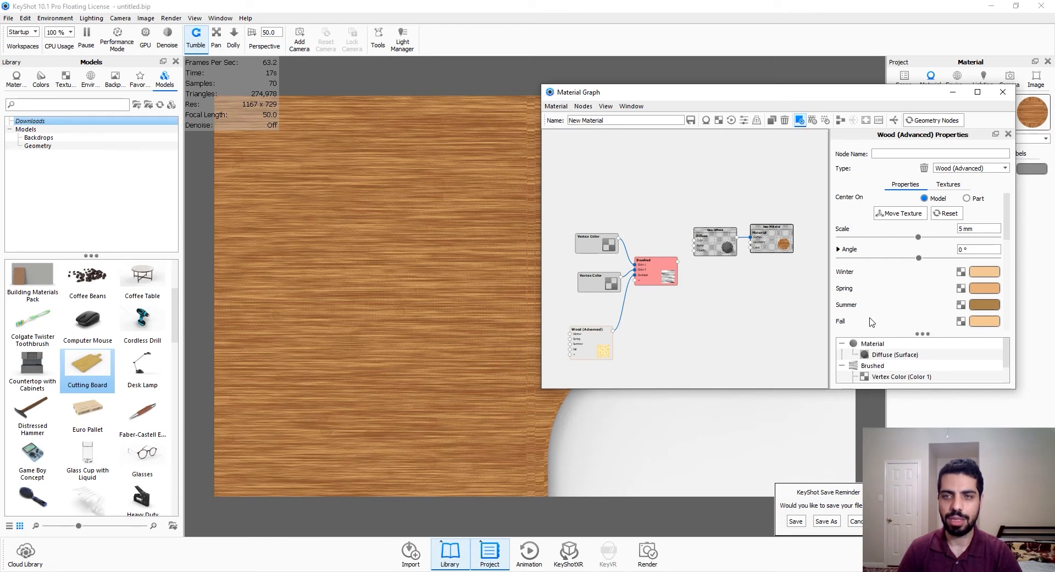
click(984, 271)
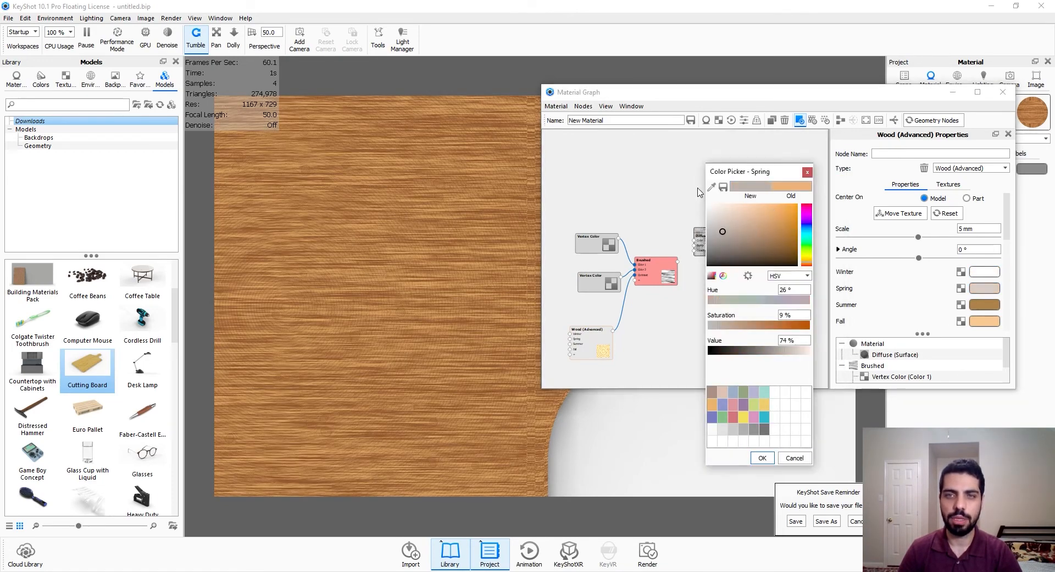
click(983, 305)
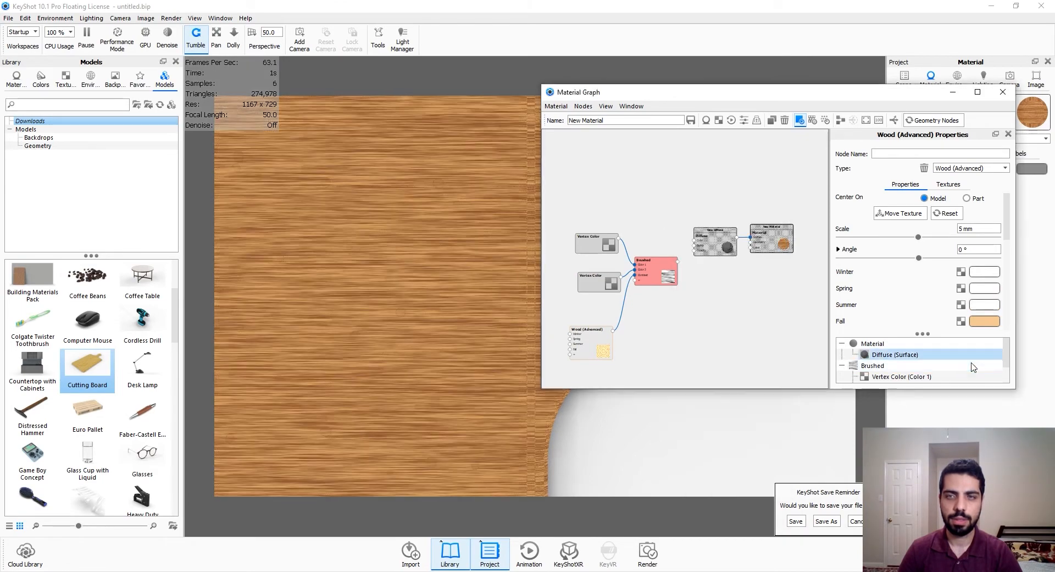
click(984, 321)
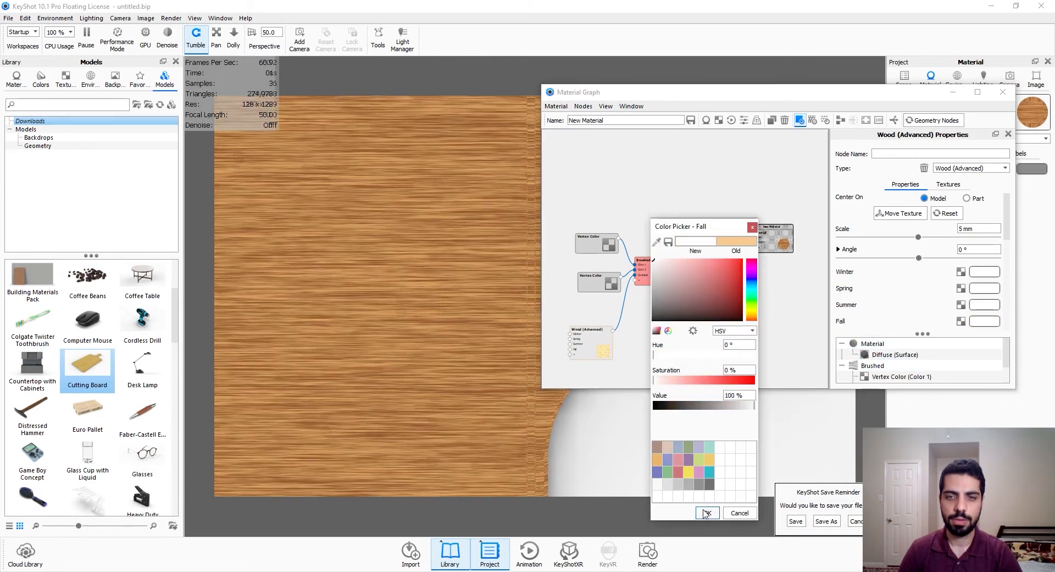
click(706, 512)
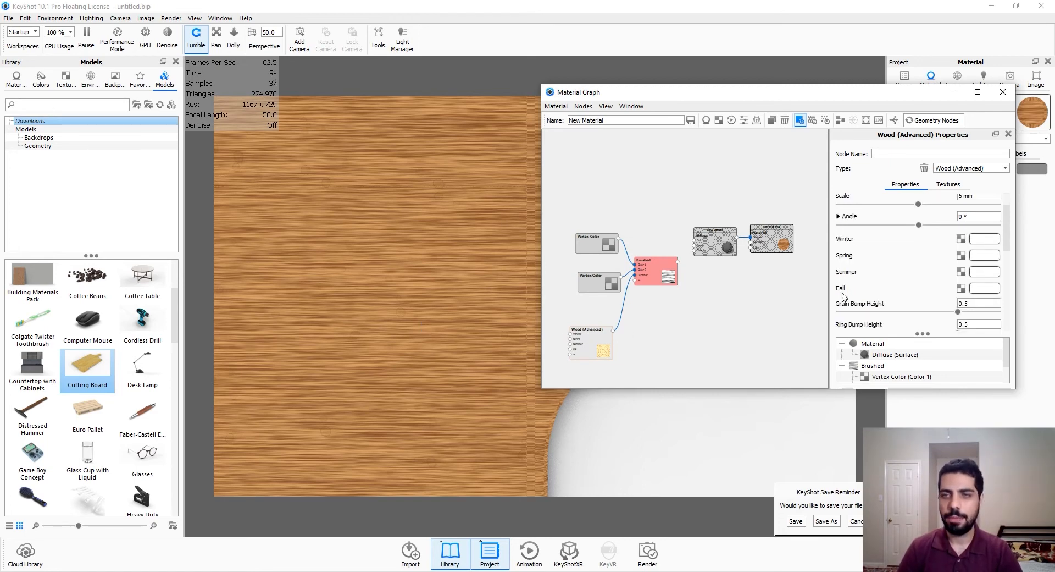
Set the knot border colour to dark grey and lower knot age to 6.
click(853, 214)
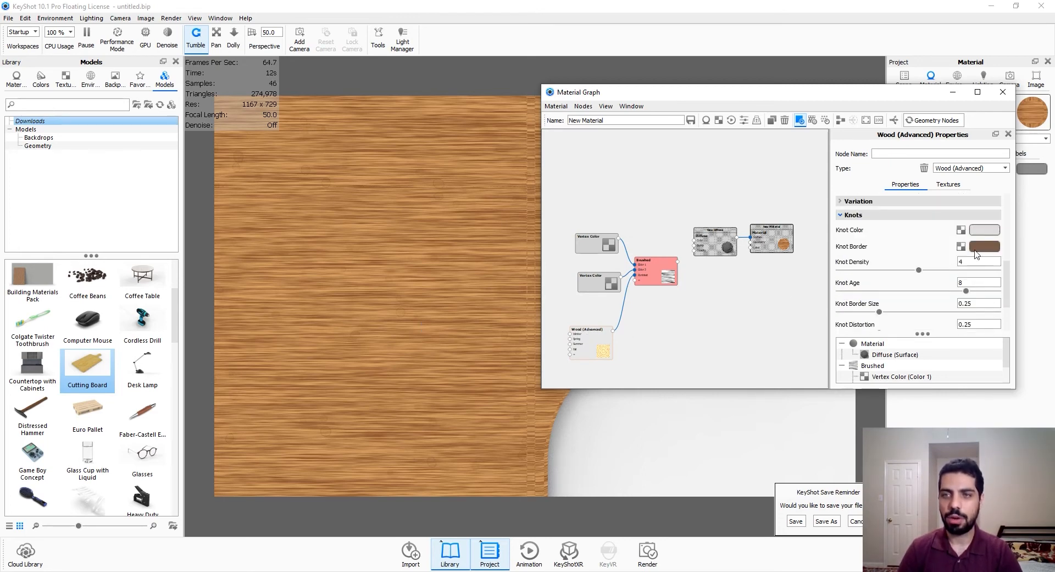
click(983, 246)
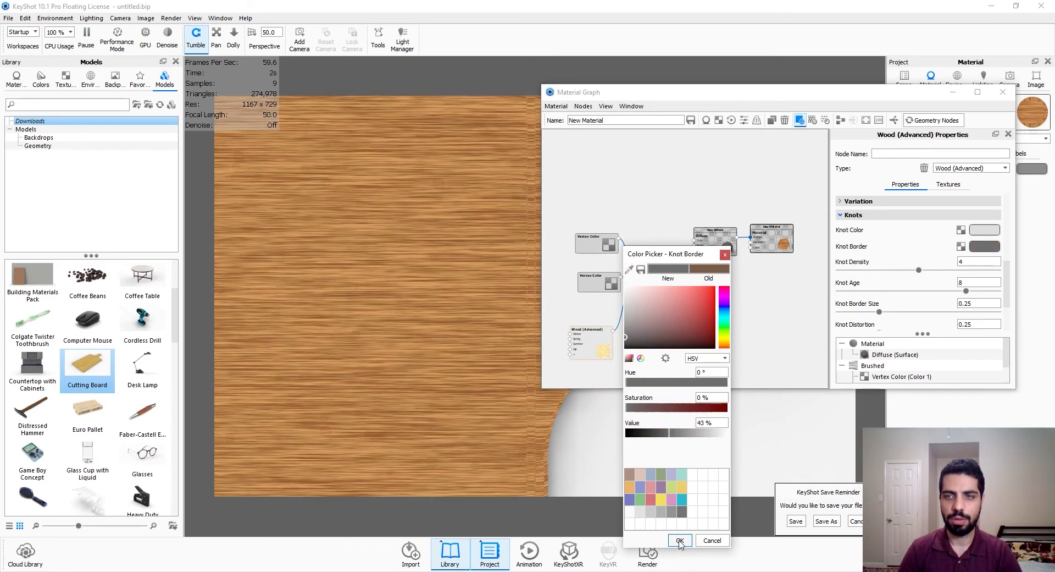
click(679, 541)
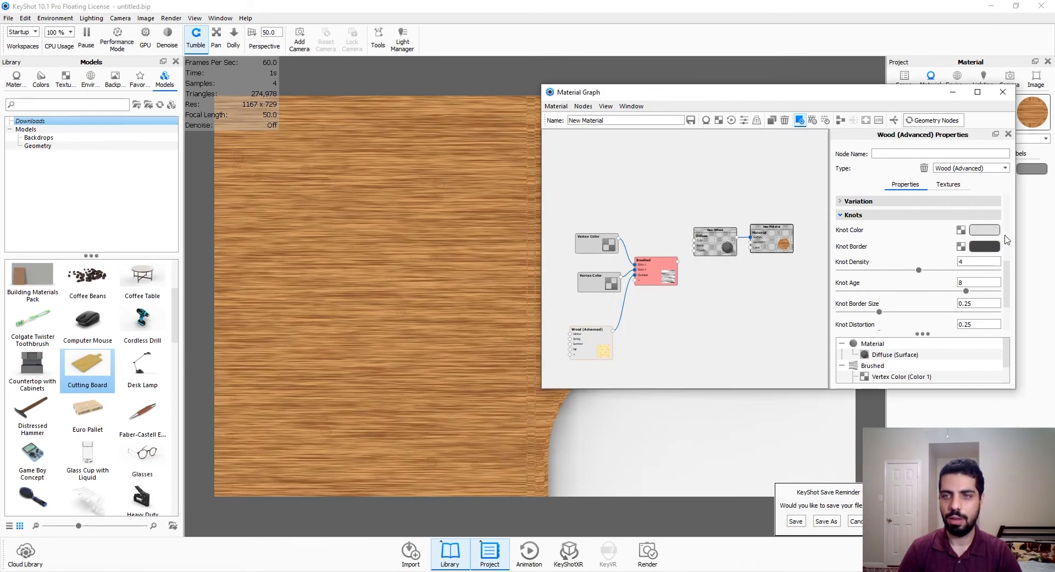
click(983, 230)
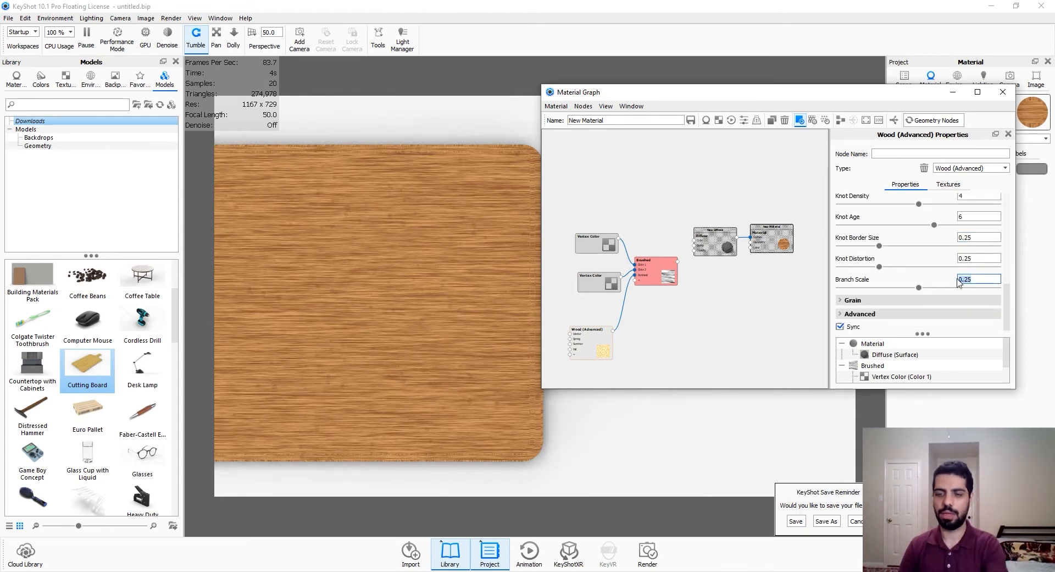
Change the base diffuse material to Plastic with roughness 1.
drag(919, 287, 958, 287)
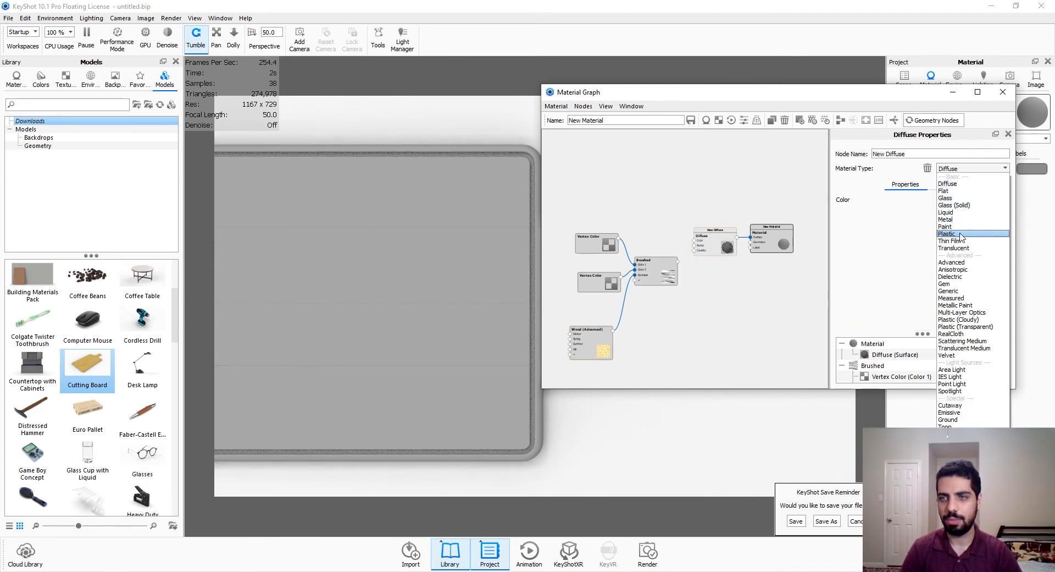
click(947, 234)
text(1)
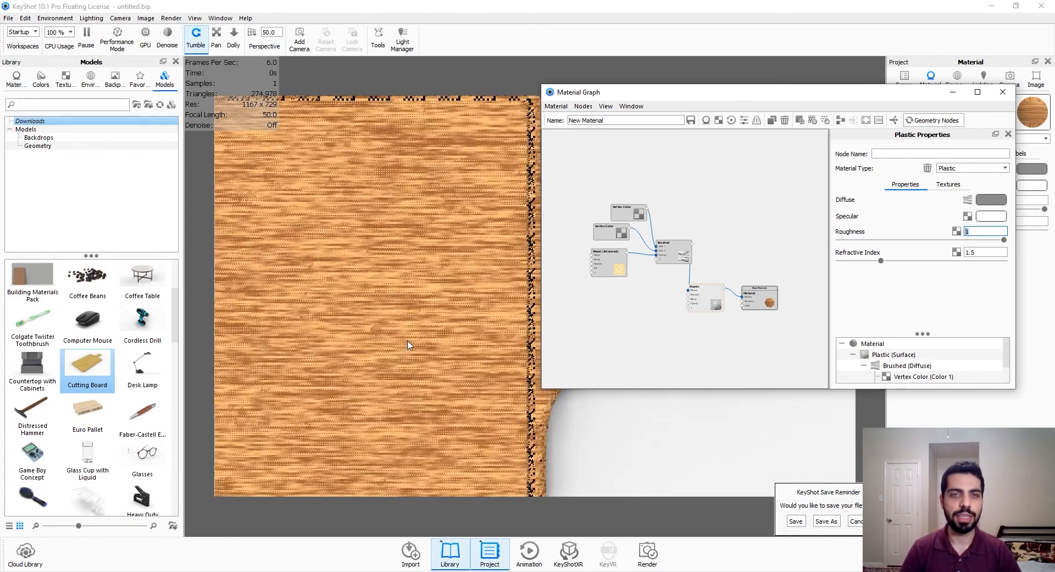
Add a Mesh texture with a changed shape, 0.25 mm shape width and 2 mm pattern spacing.
right_click(608, 322)
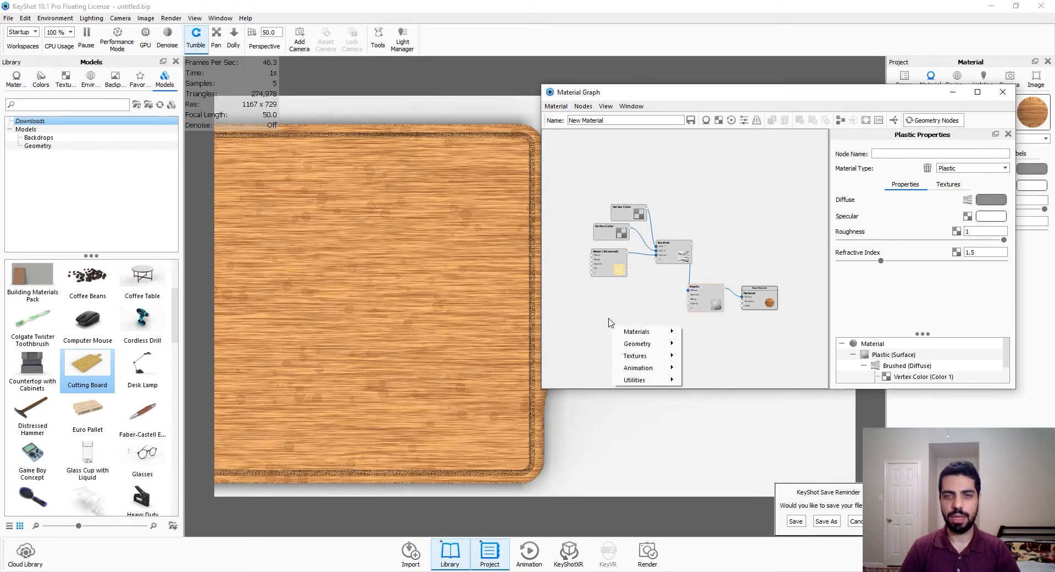
mouse_move(637, 331)
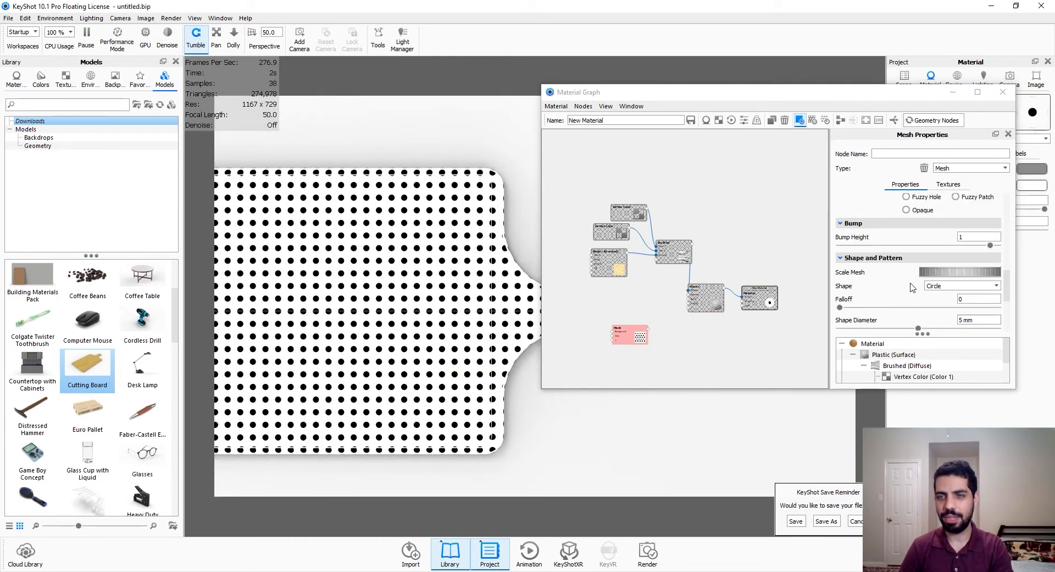
click(959, 286)
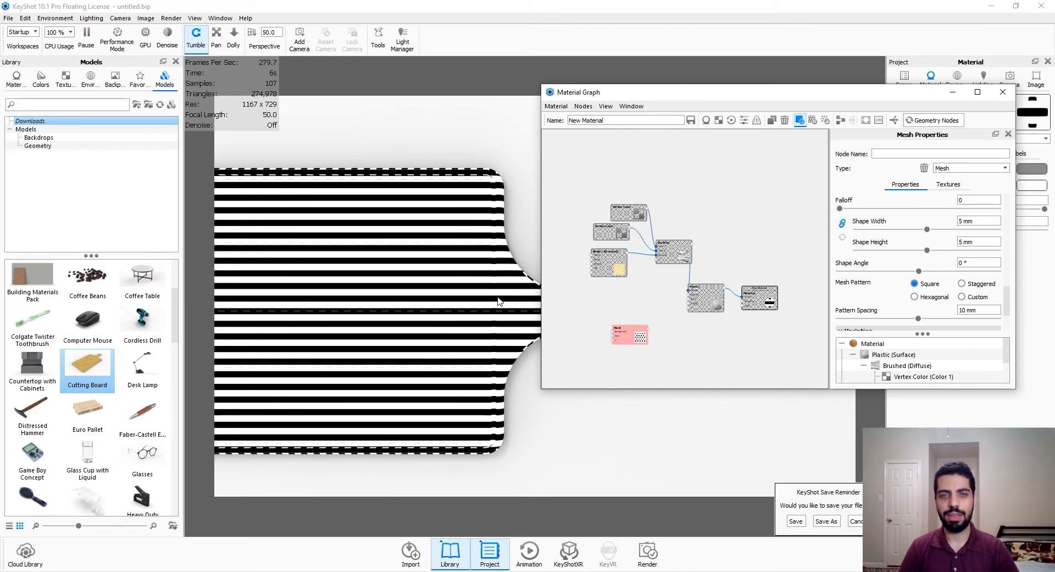
mouse_move(523, 303)
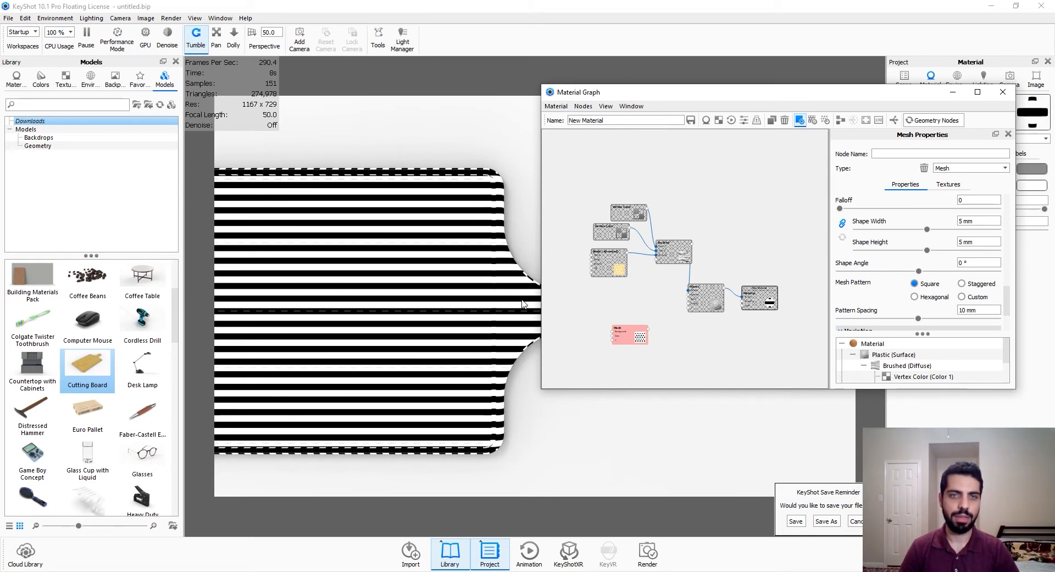
click(978, 220)
text(0.25)
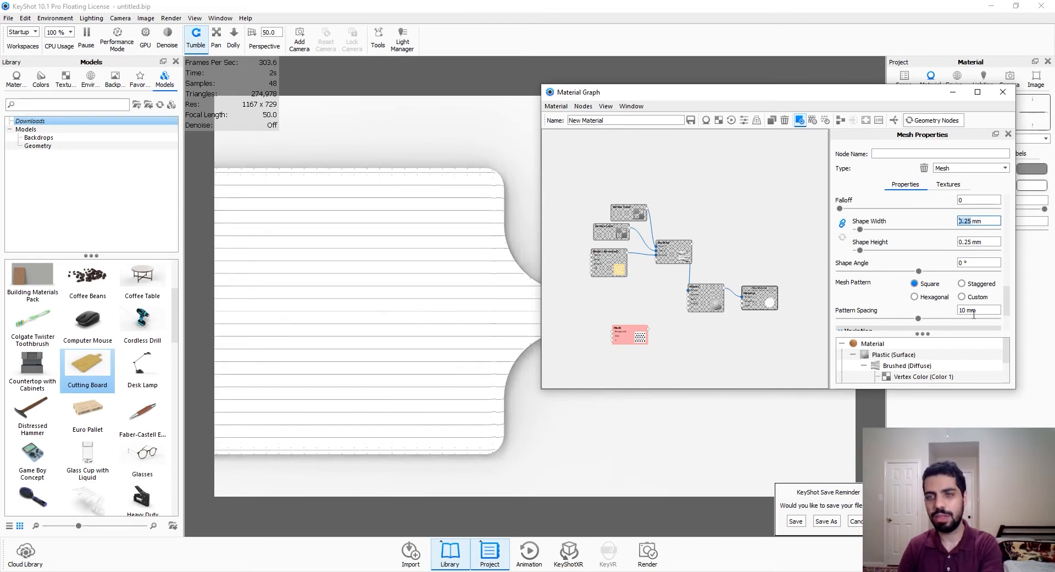
click(978, 310)
text(2)
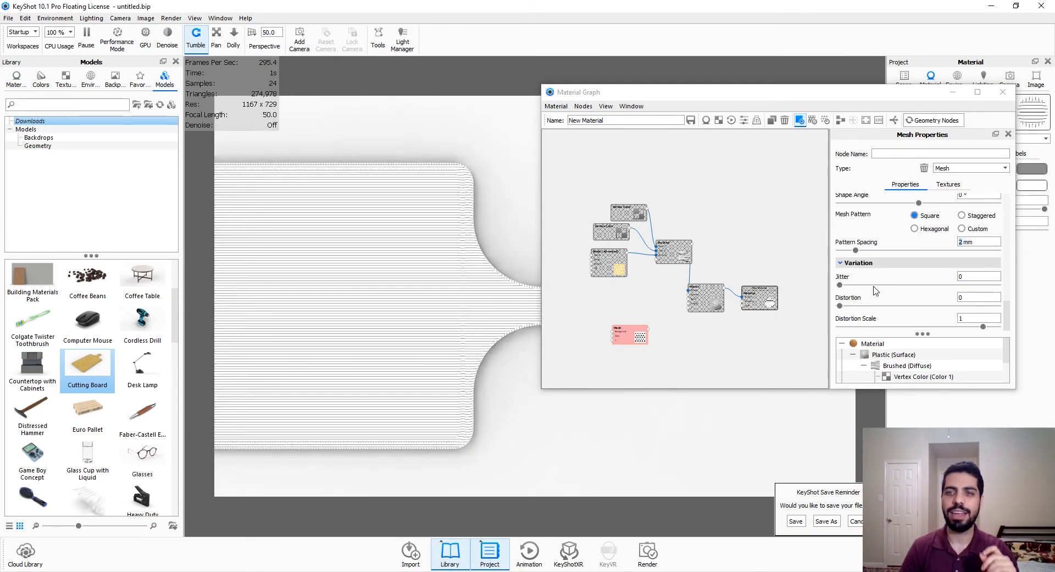
Give the mesh lines slight jitter and distortion so they appear wavy.
drag(838, 285, 862, 284)
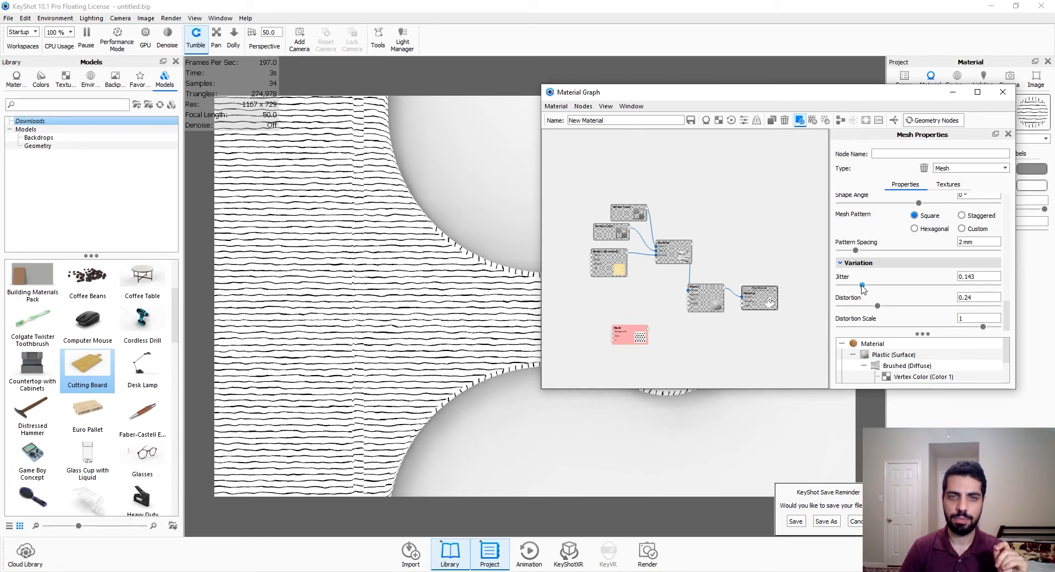
drag(861, 285, 882, 284)
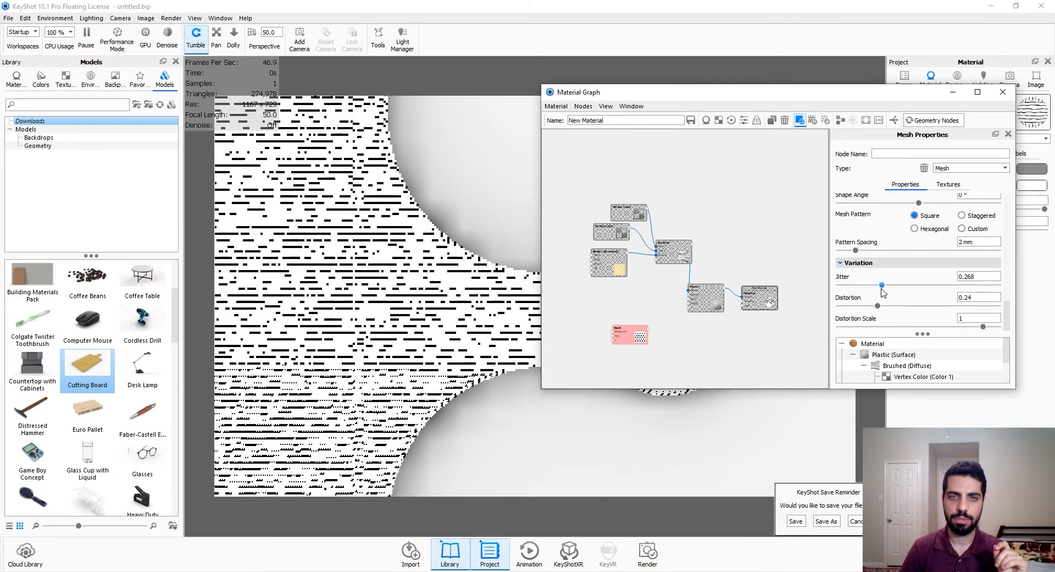
drag(882, 284, 872, 283)
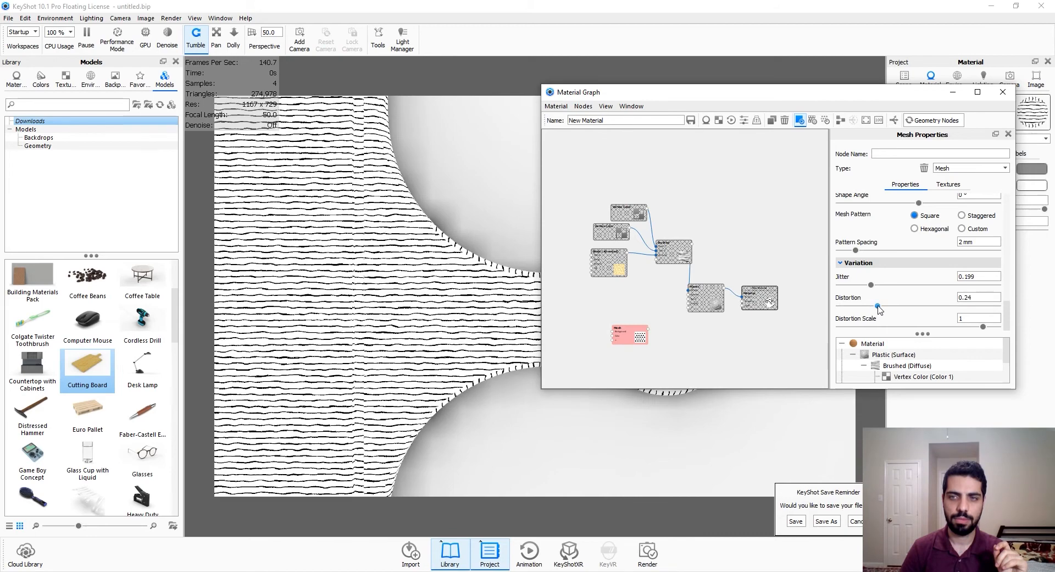
drag(877, 307, 869, 307)
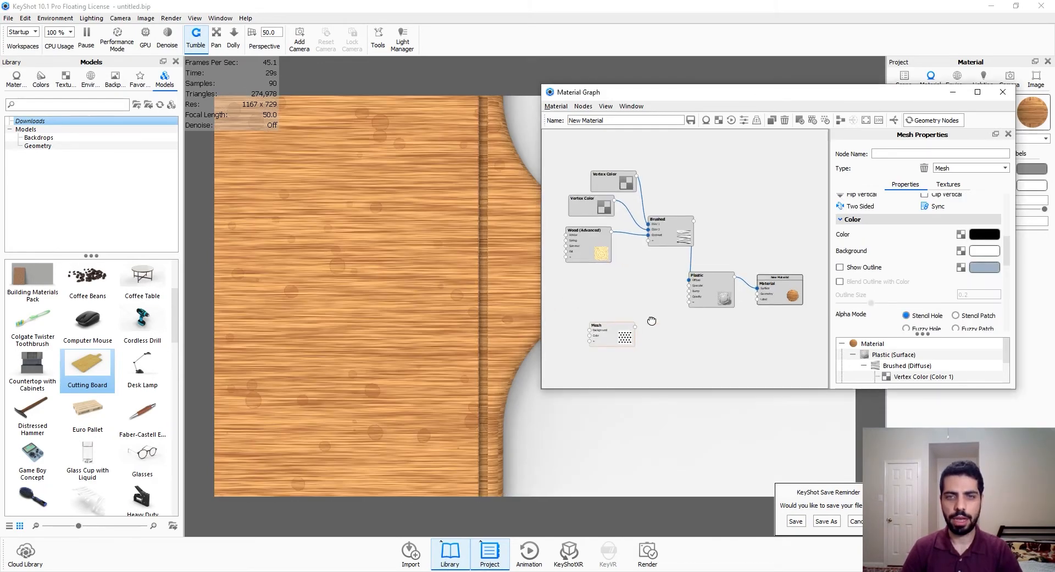
Connect the Mesh output into the Wood (Advanced) node and set the mesh background colour to grey.
drag(652, 321, 612, 321)
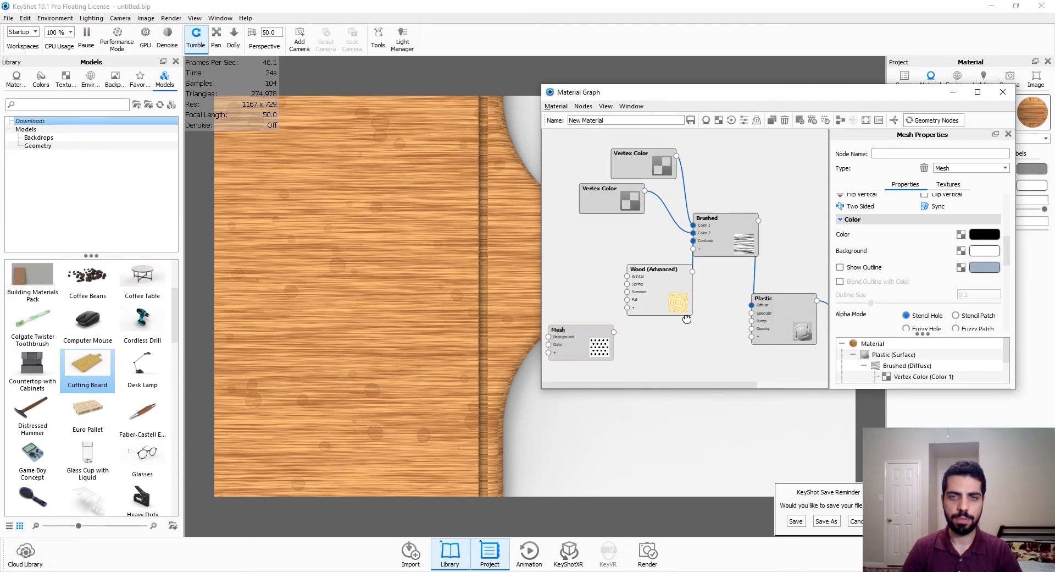
drag(580, 343, 580, 292)
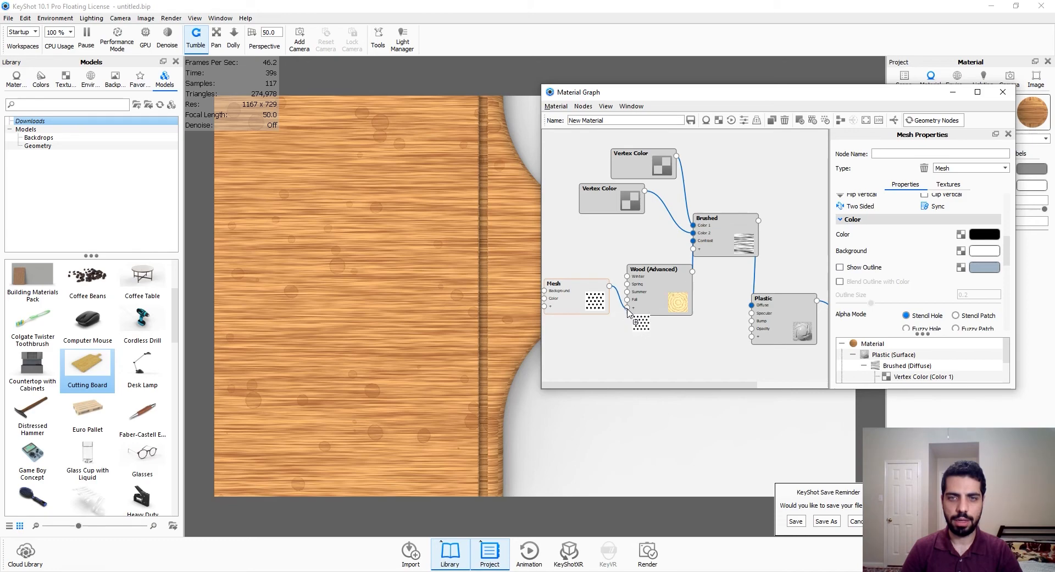
click(634, 309)
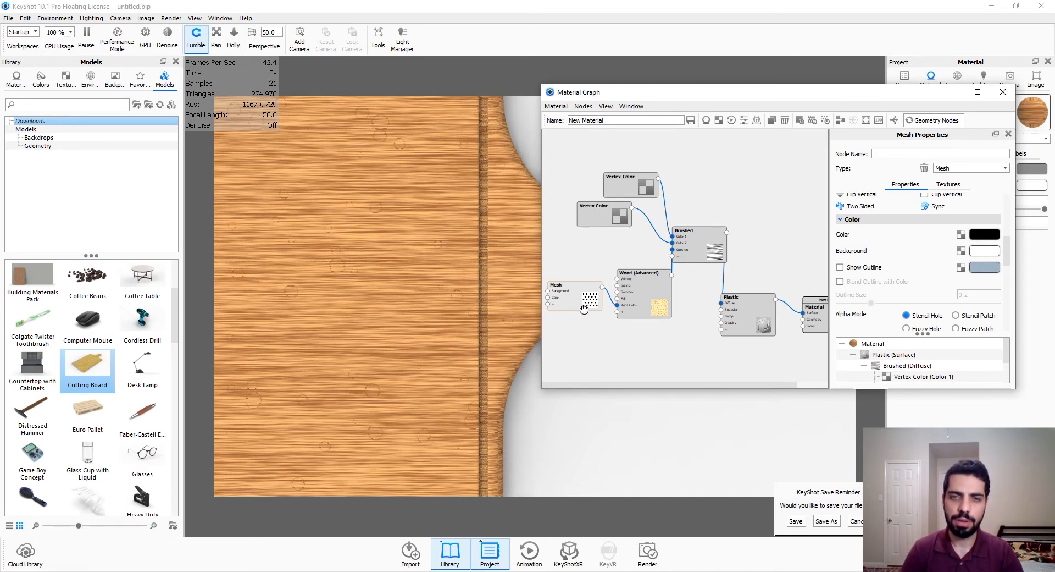
mouse_move(575, 300)
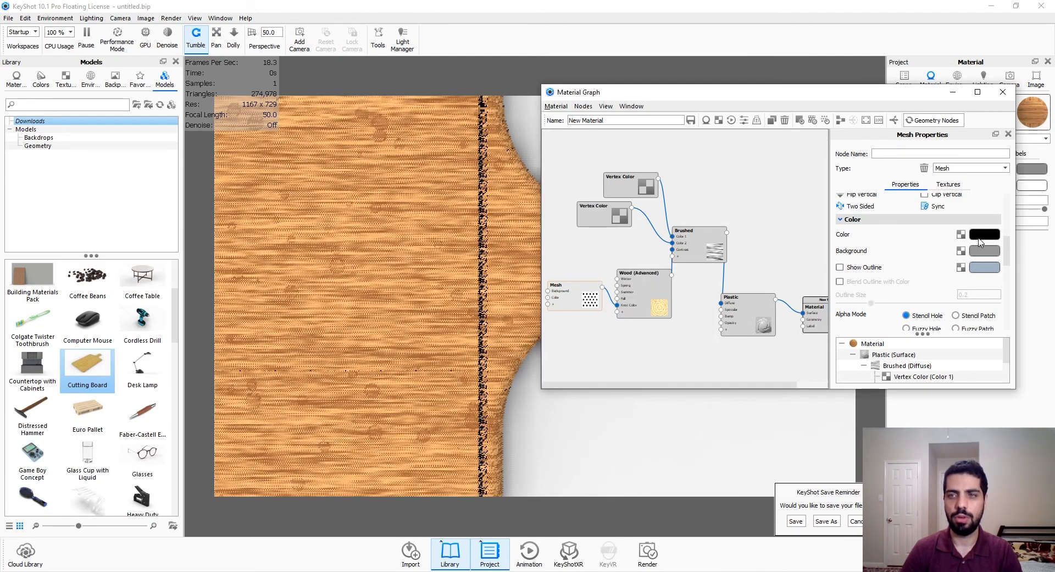
click(984, 234)
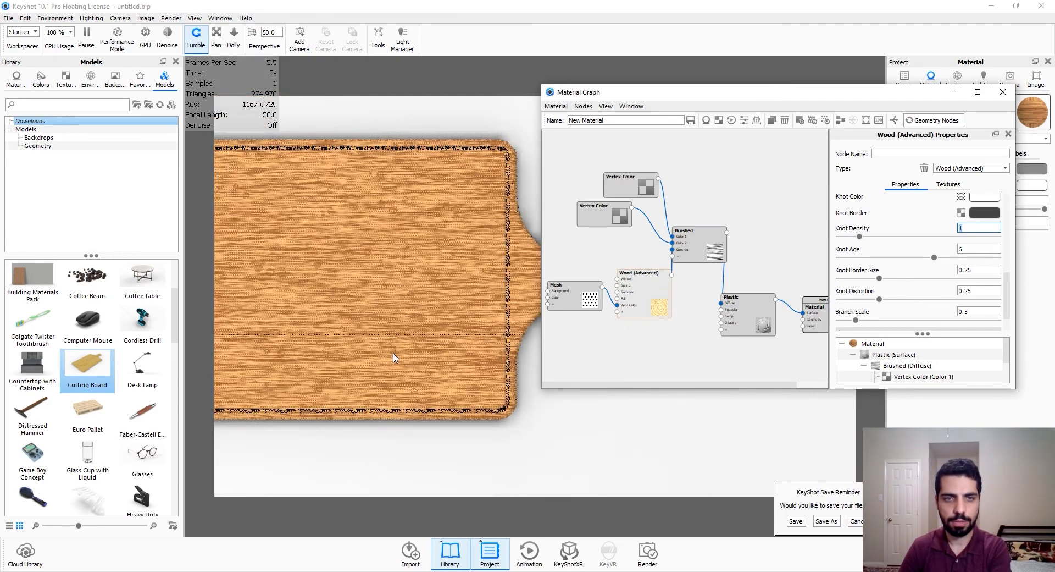
Apply a Knot Density of 0.25 on the Wood (Advanced) node.
click(979, 248)
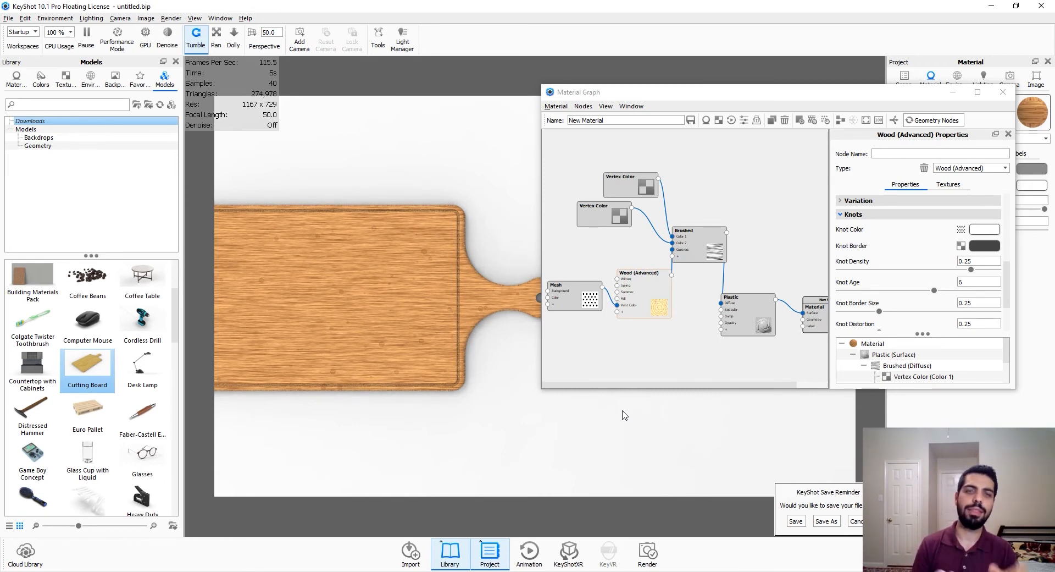
mouse_move(575, 337)
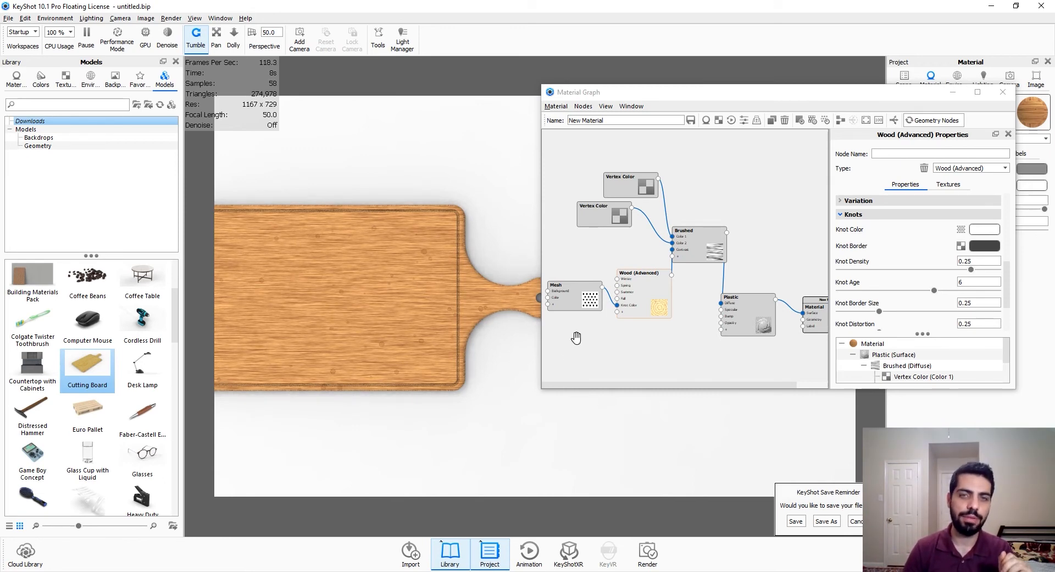
Add a second Mesh node with Line shape and 0.75 mm shape width.
right_click(575, 336)
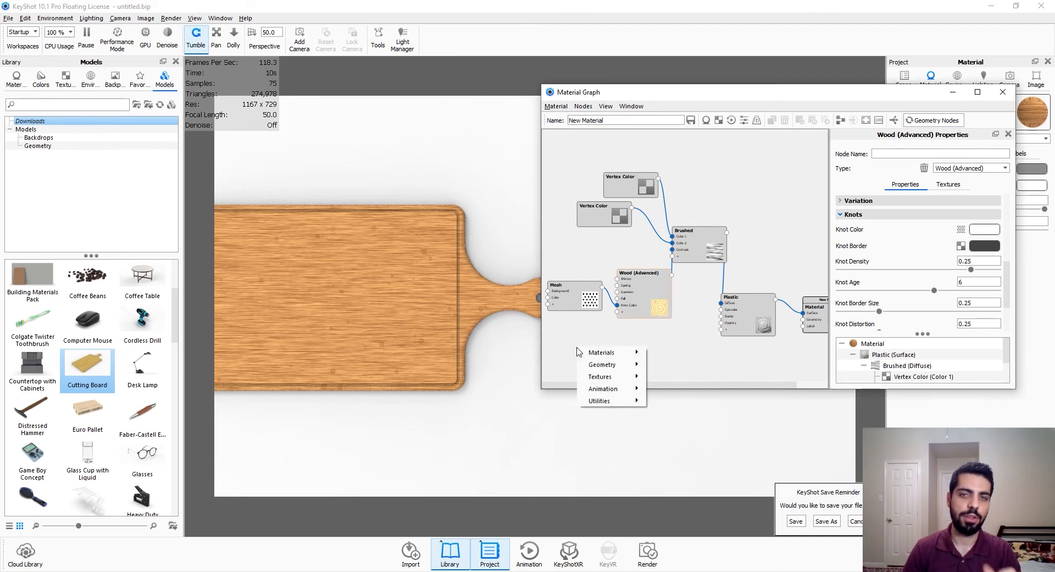
click(600, 376)
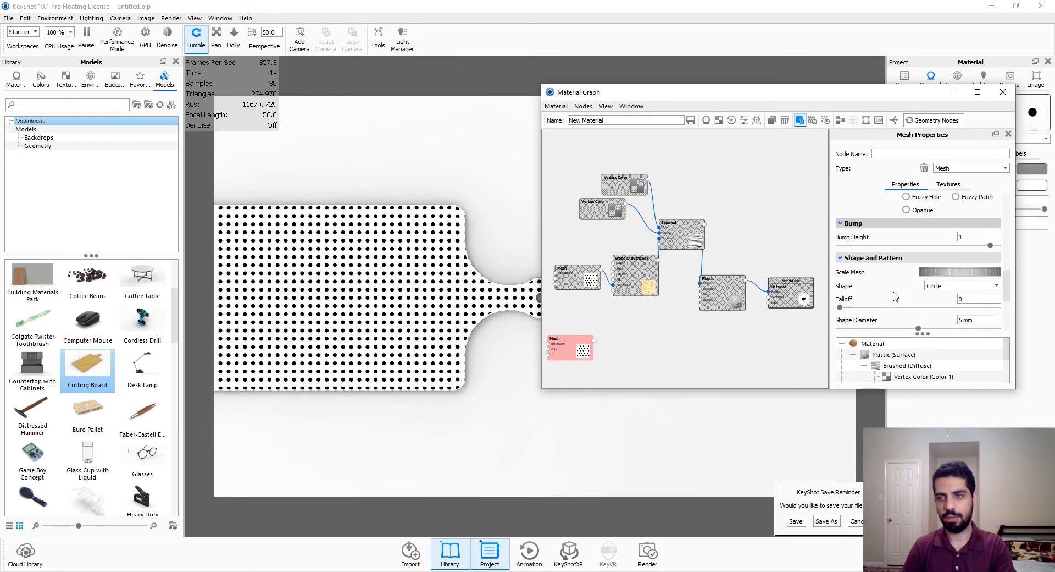
click(958, 286)
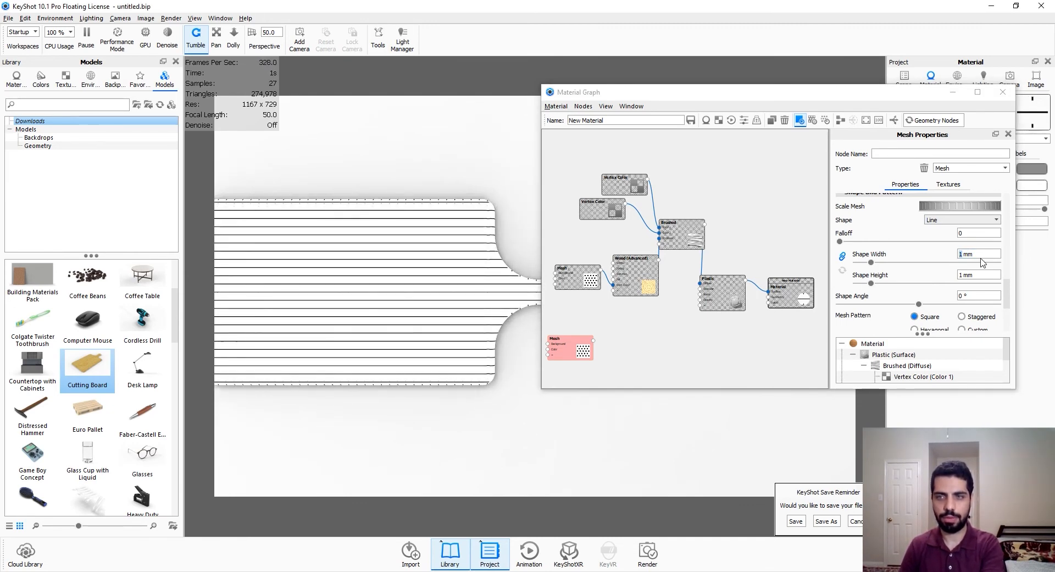
text(0.75)
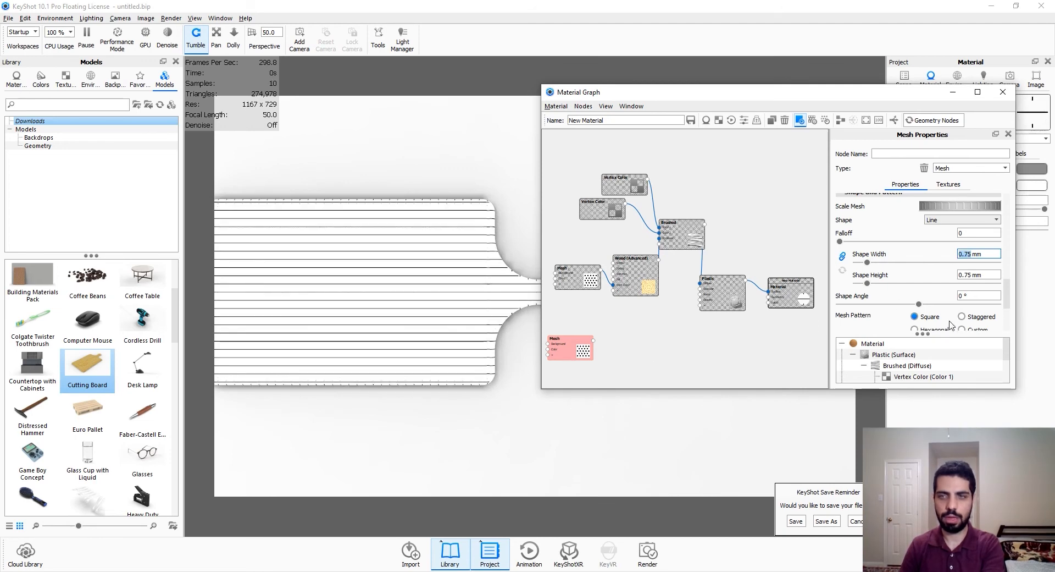
scroll(down, 3)
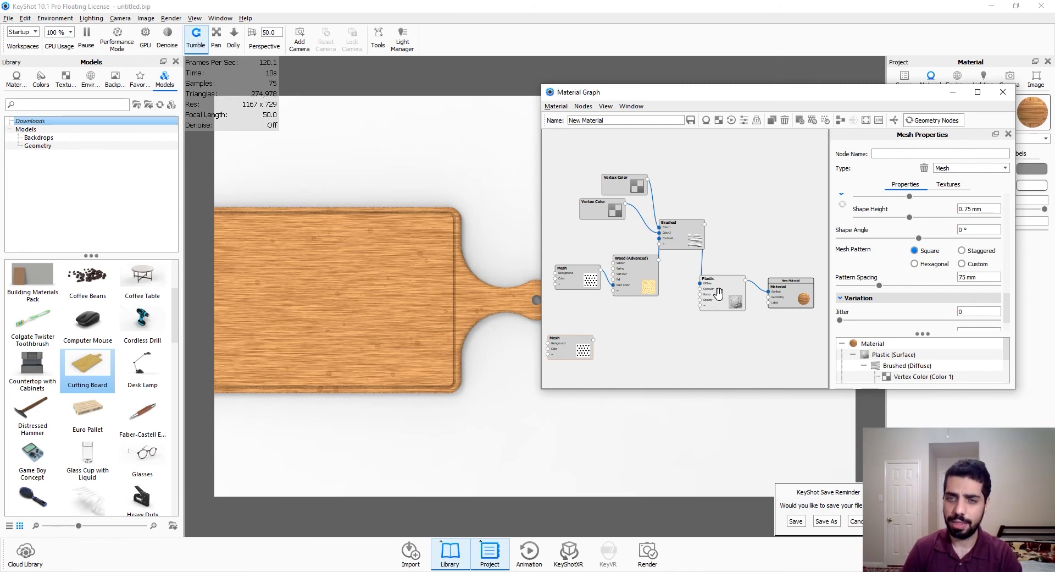
Wire the line Mesh output onward and add a new Plastic node for the dividers.
drag(720, 293, 720, 339)
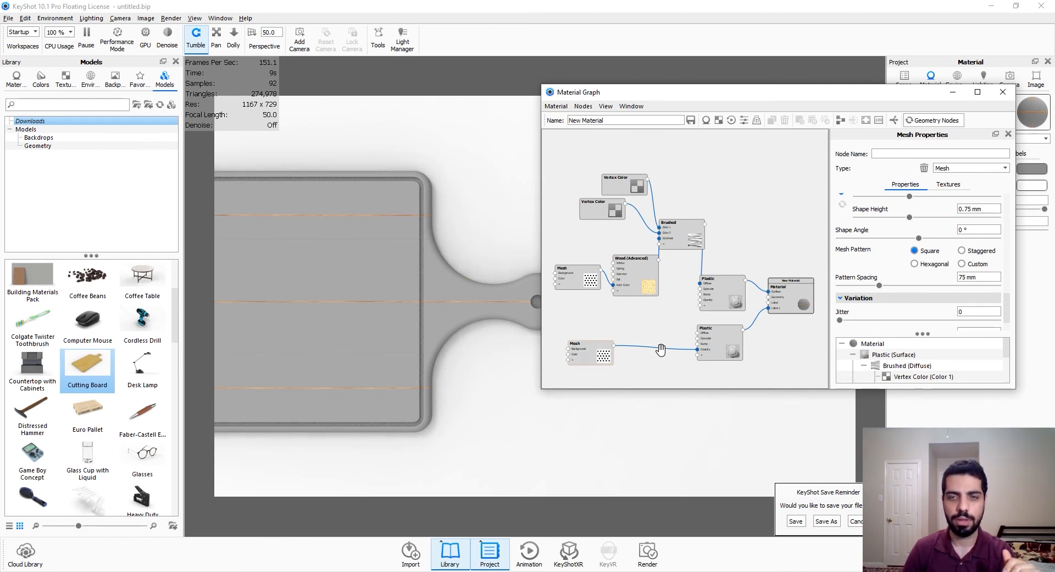
right_click(661, 350)
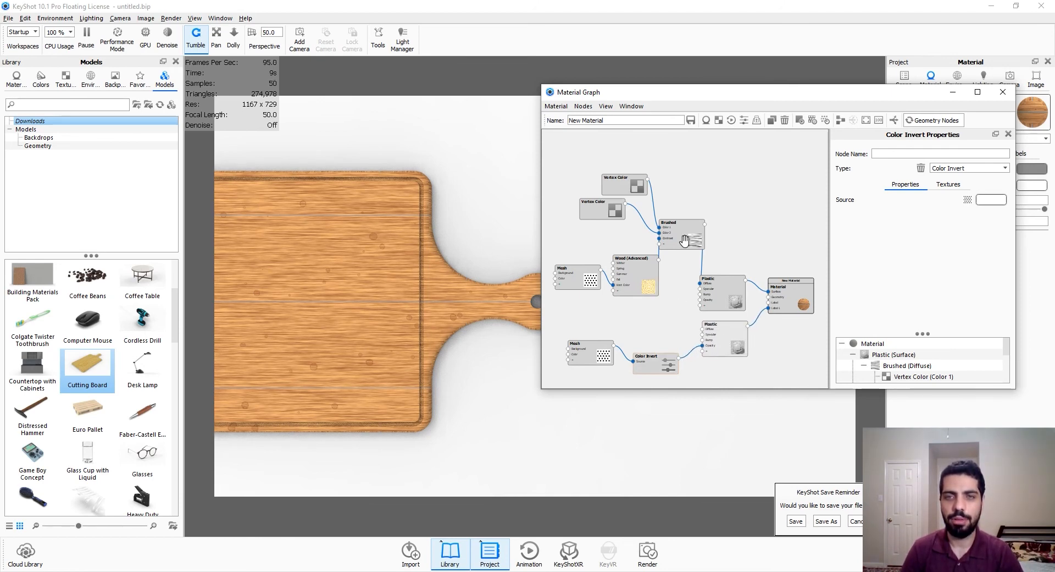
Set the lower Plastic node's diffuse to a warm brown (hue 25°, saturation 70%).
click(682, 236)
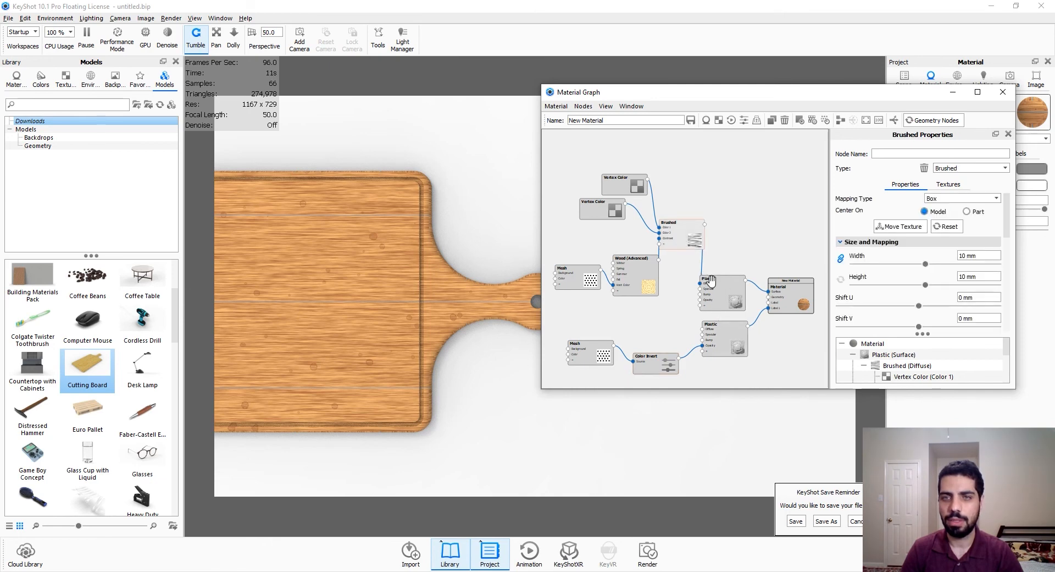
click(619, 182)
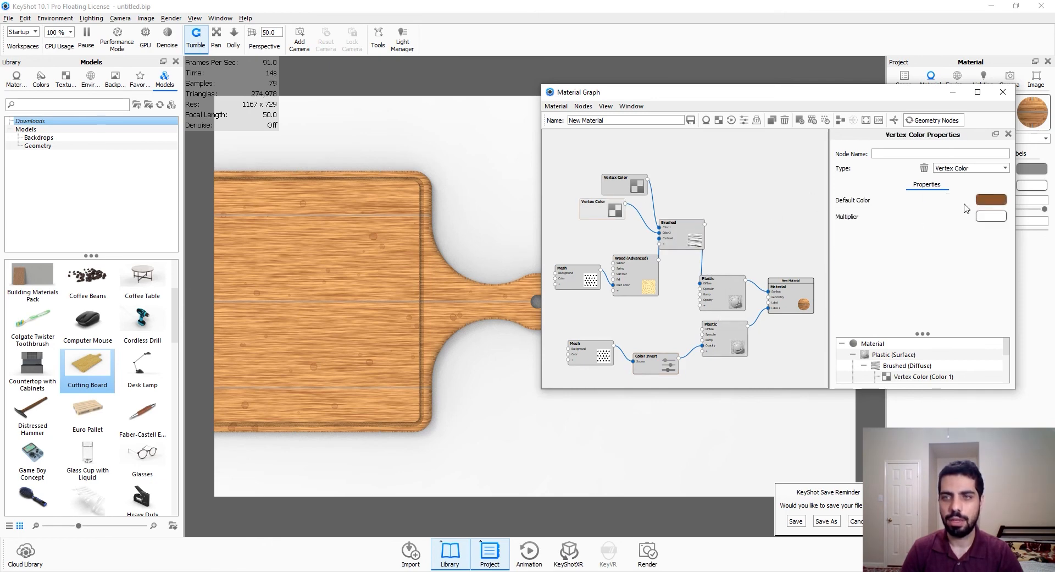
click(990, 201)
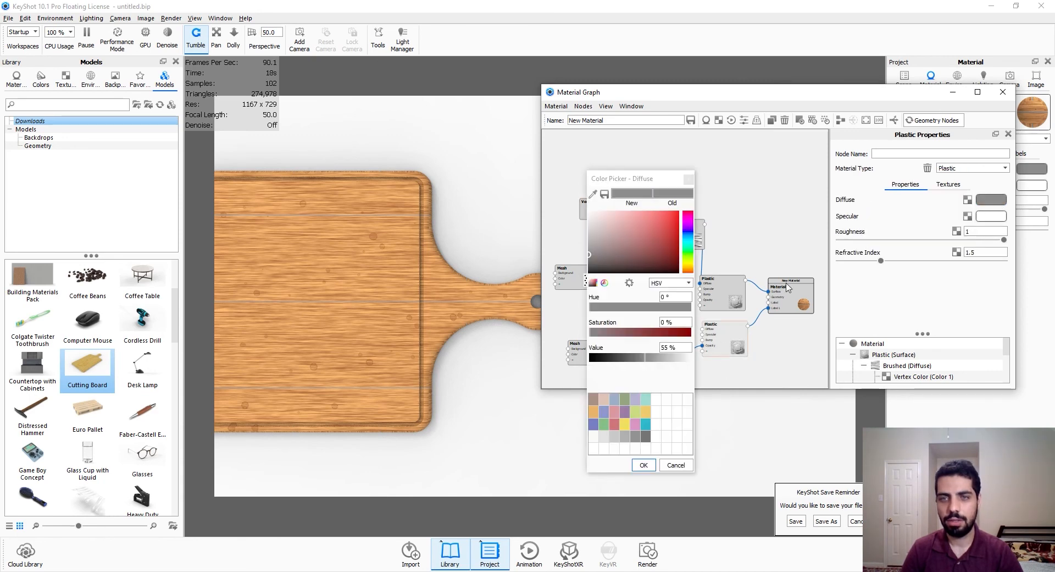
drag(590, 331, 676, 331)
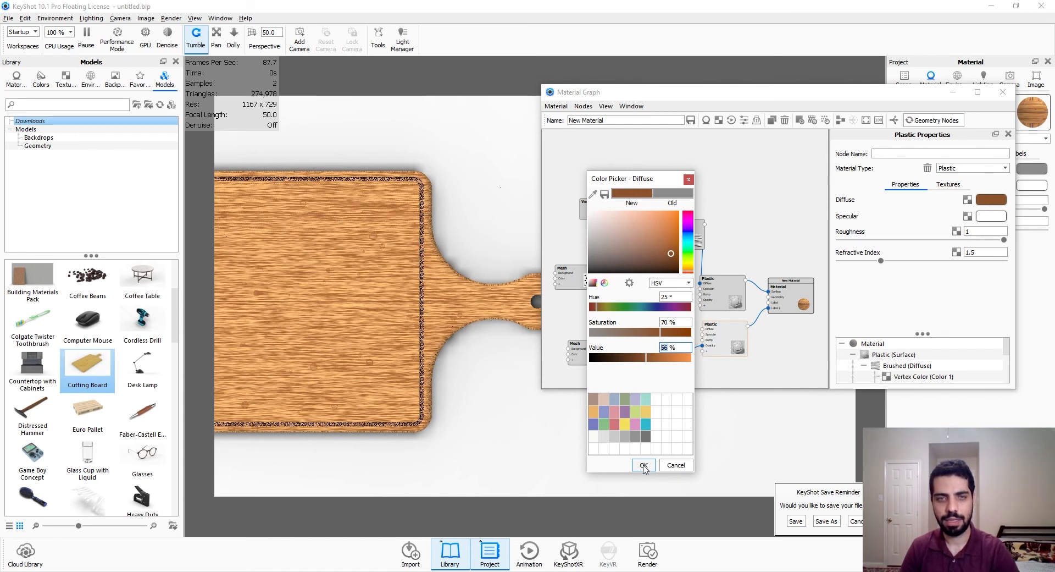
click(643, 465)
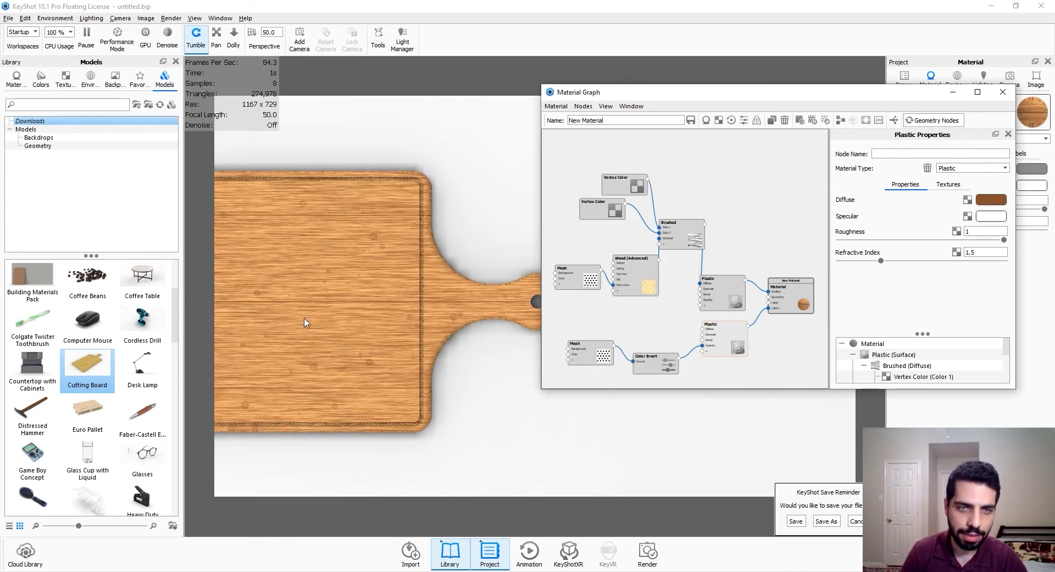
mouse_move(437, 343)
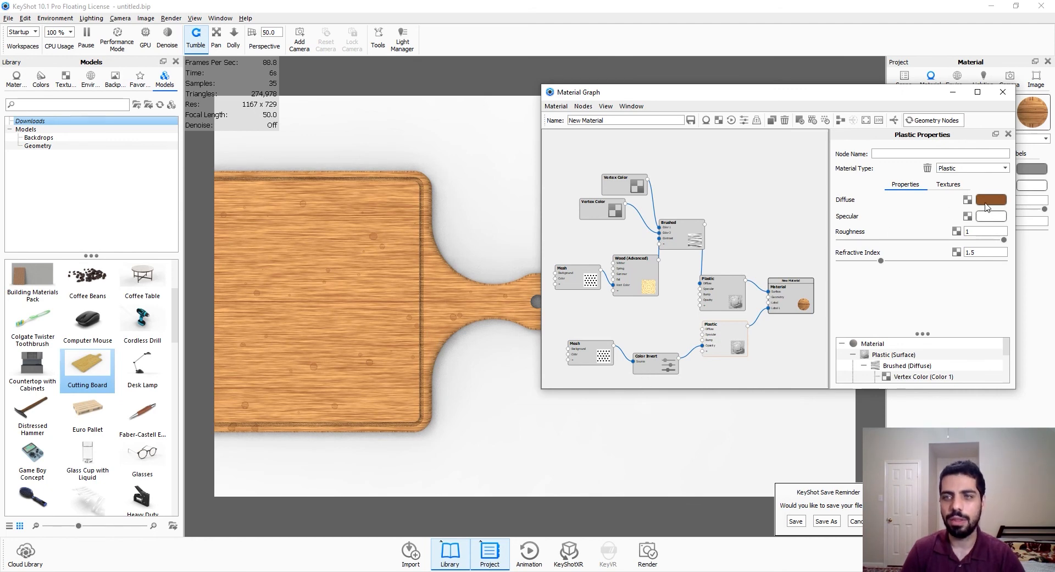
Darken that diffuse brown to 50% value and confirm it.
click(989, 199)
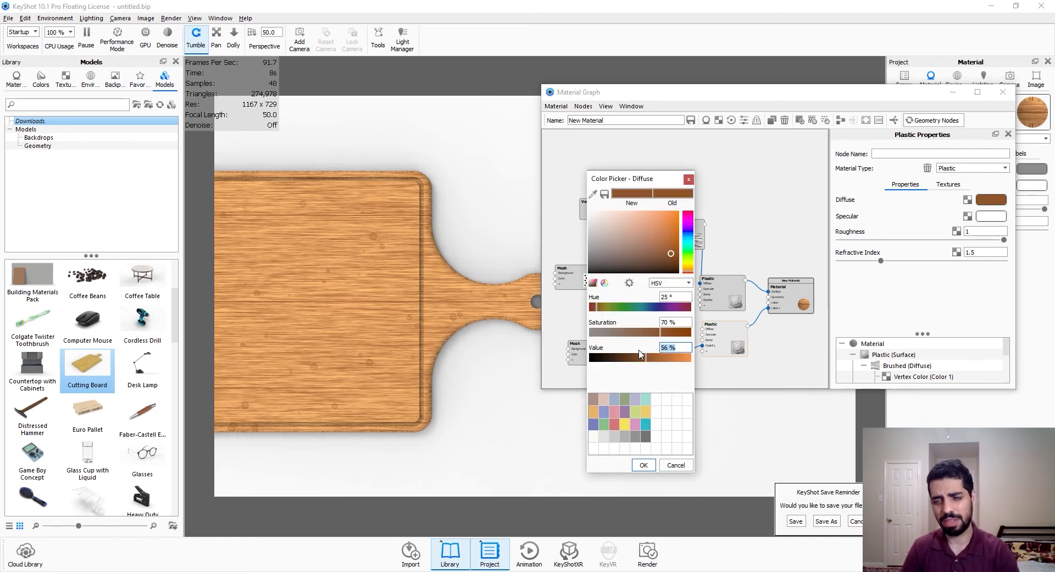
drag(667, 357, 640, 357)
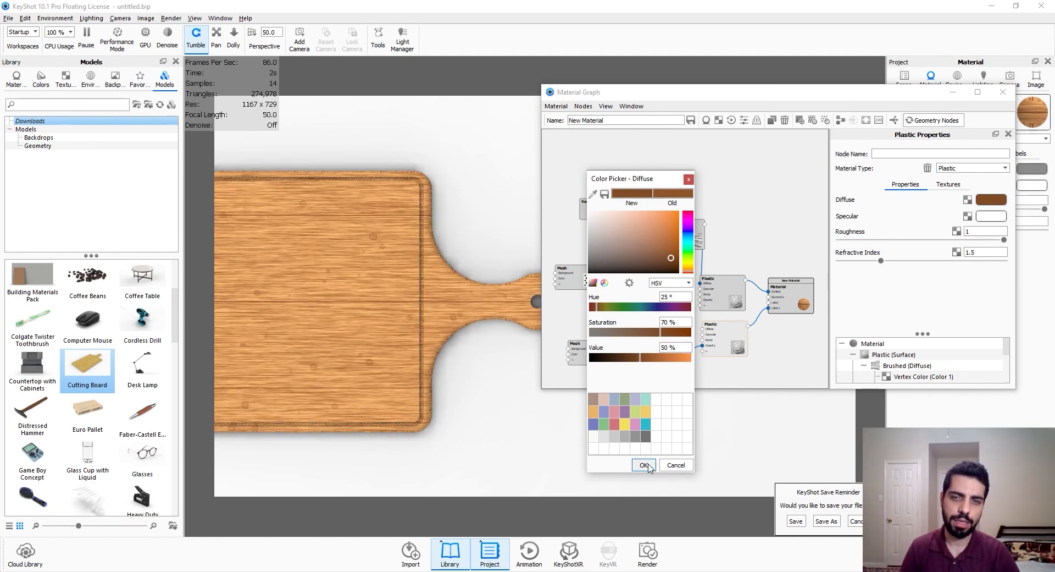
click(644, 465)
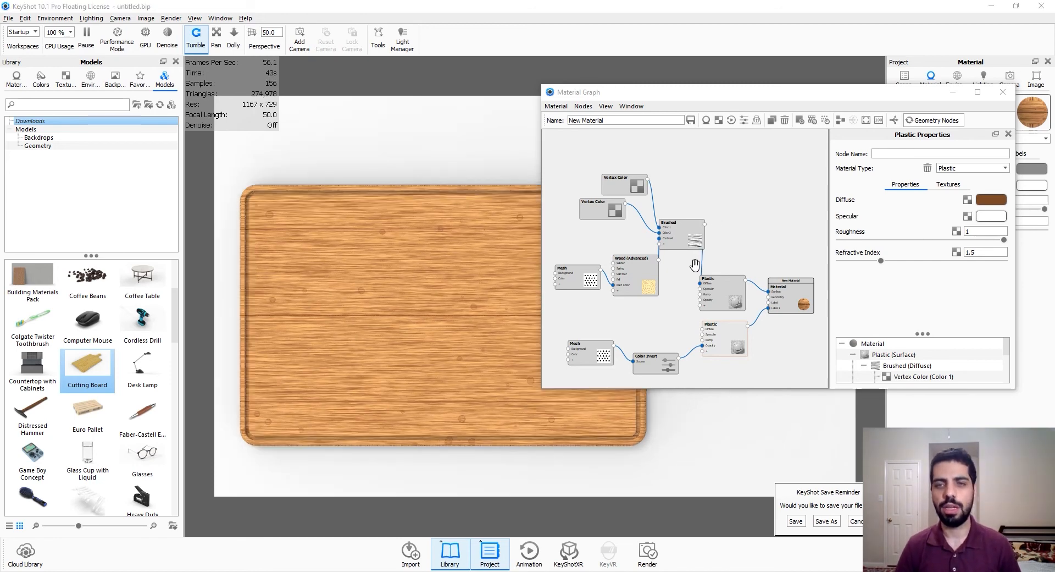
mouse_move(638, 334)
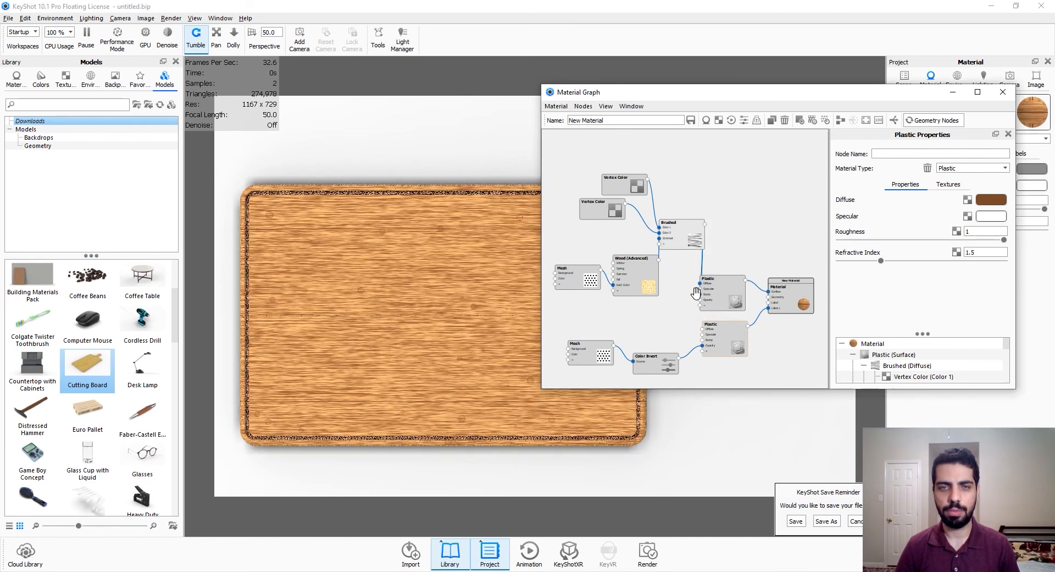
Set the Brushed node's Bump Height to 0.1.
click(668, 232)
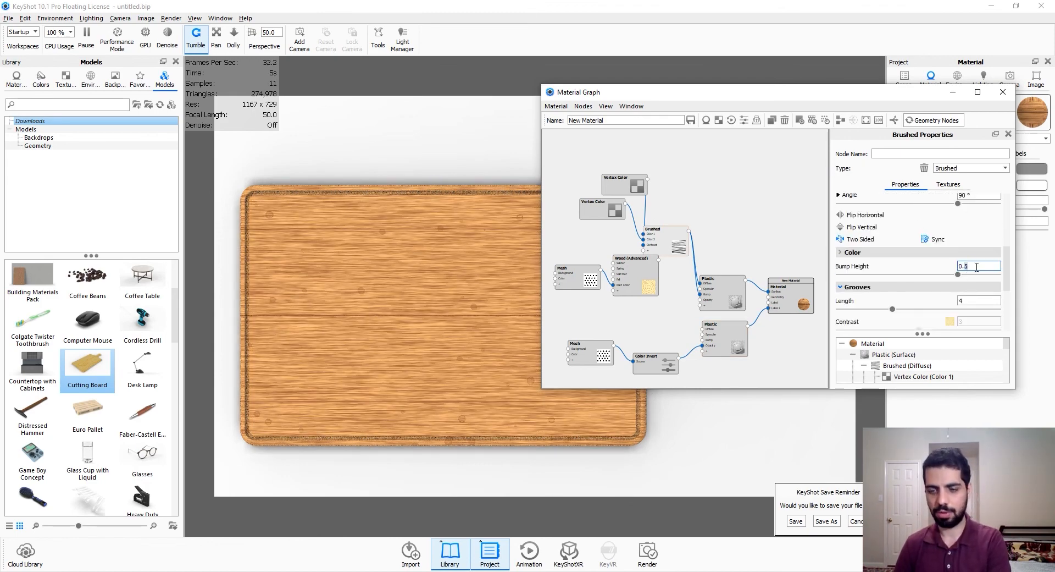
text(0.1)
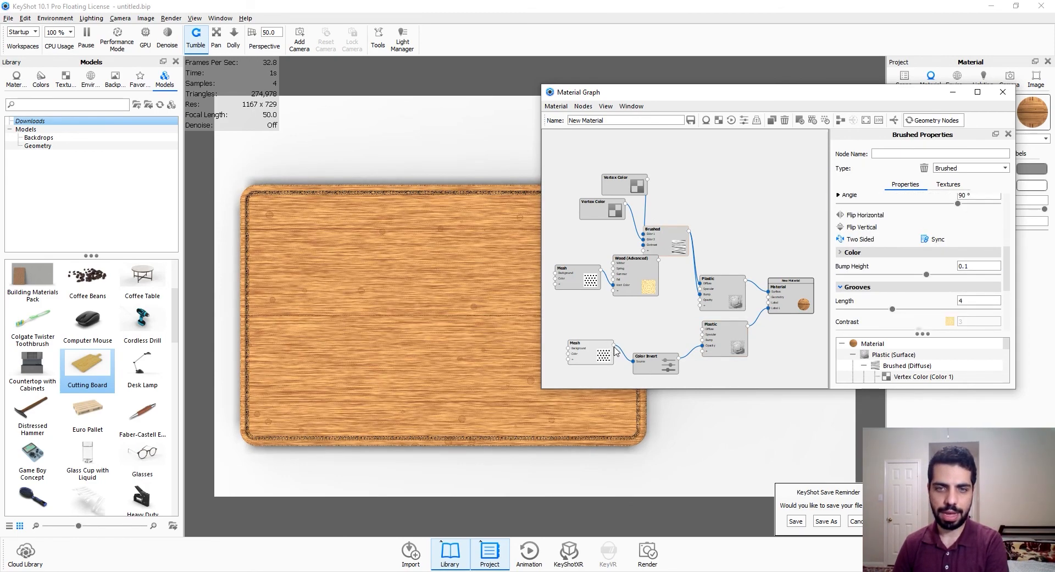